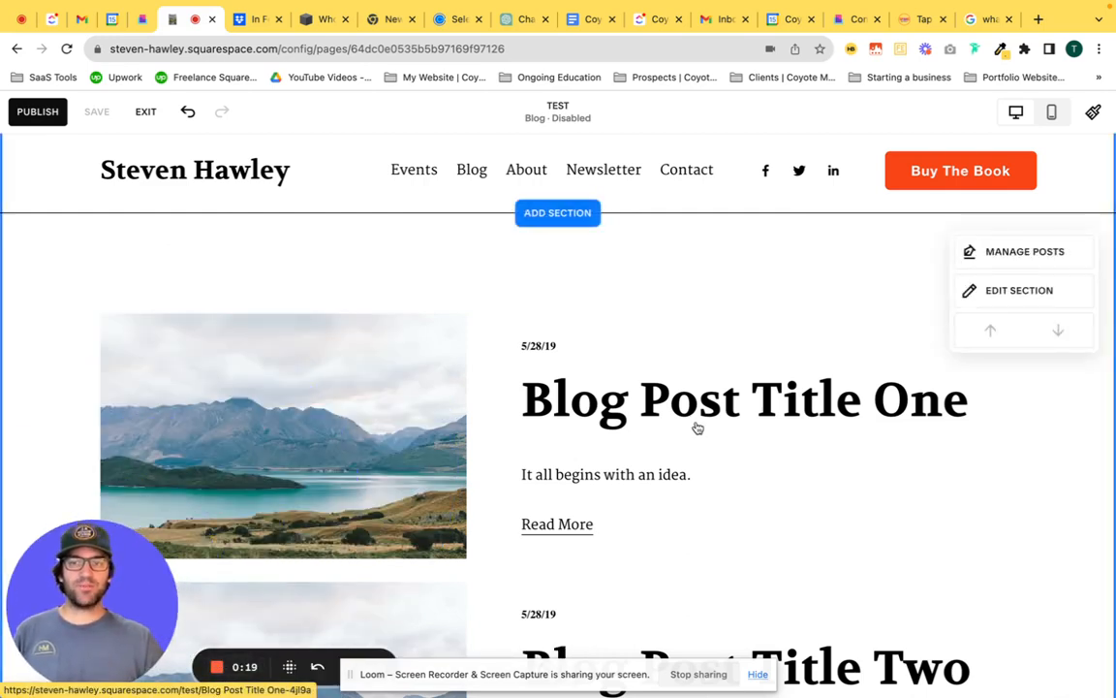
pyautogui.moveTo(751, 249)
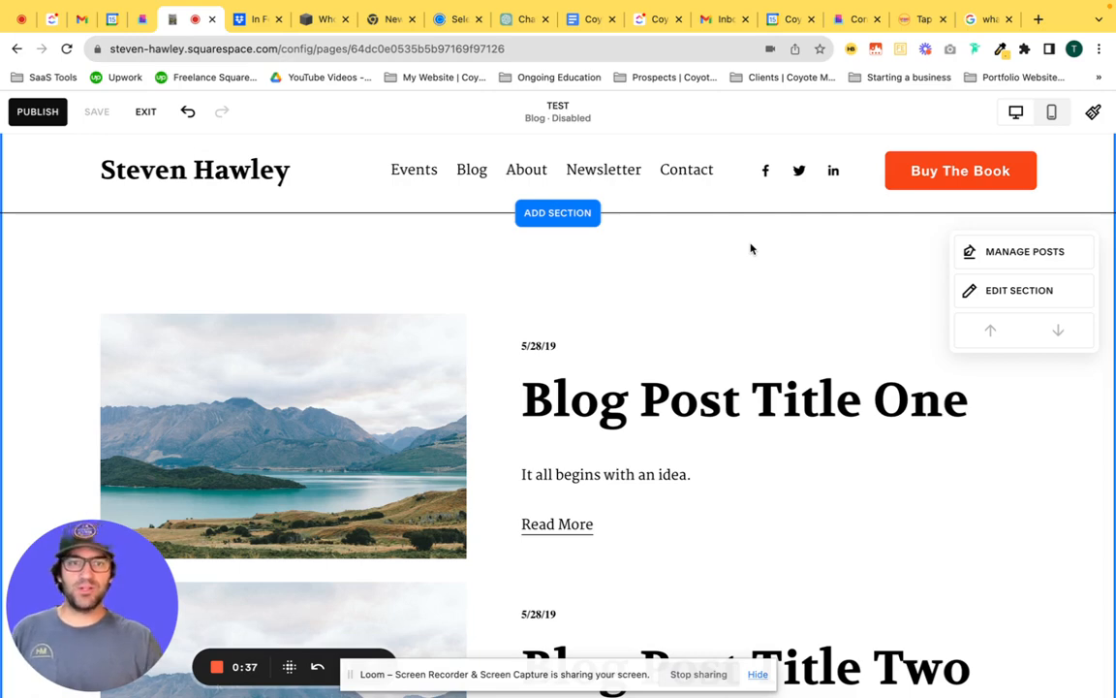
pyautogui.moveTo(742, 300)
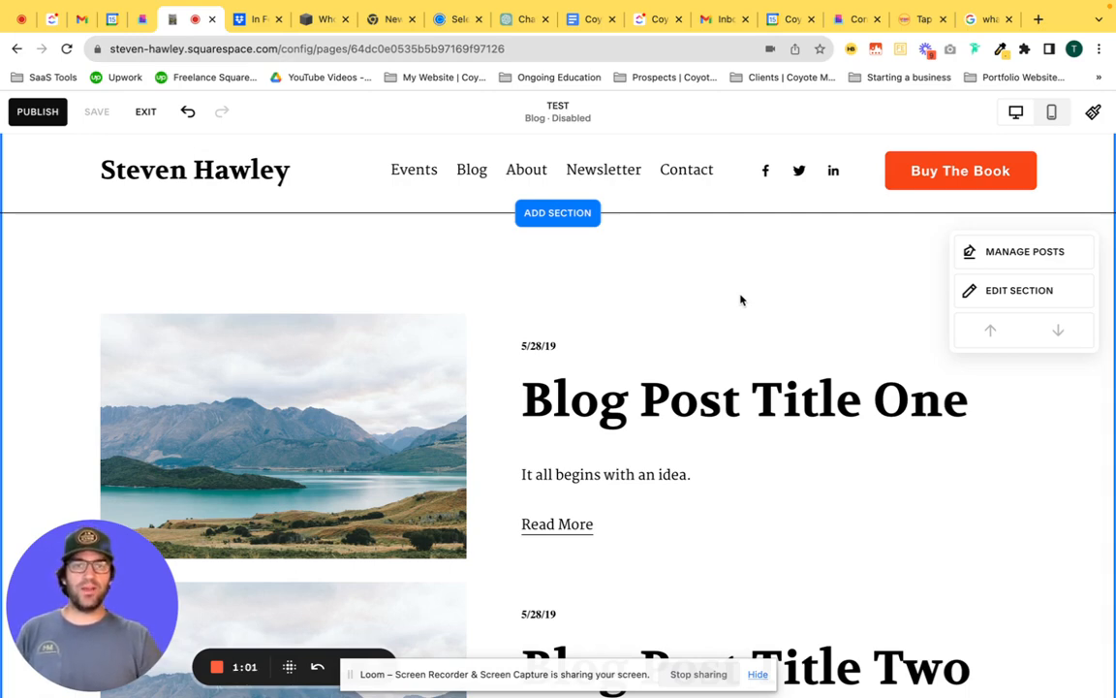
pyautogui.moveTo(727, 301)
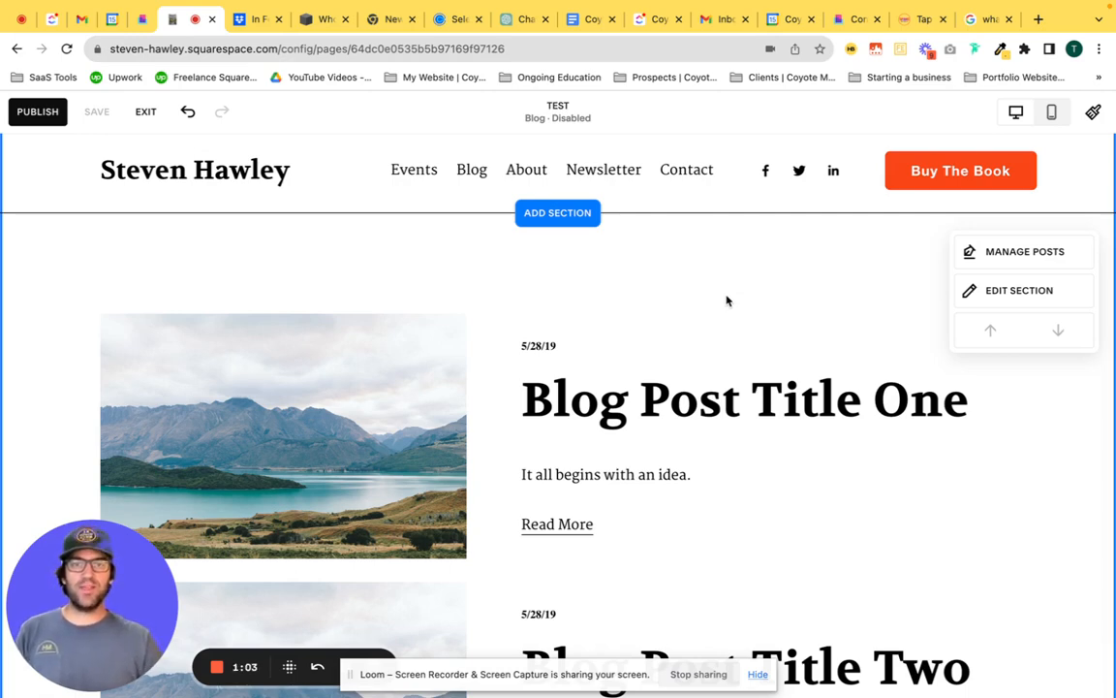
# Step: Open the Add a Section panel from the ADD SECTION button above the blog posts
pyautogui.click(558, 212)
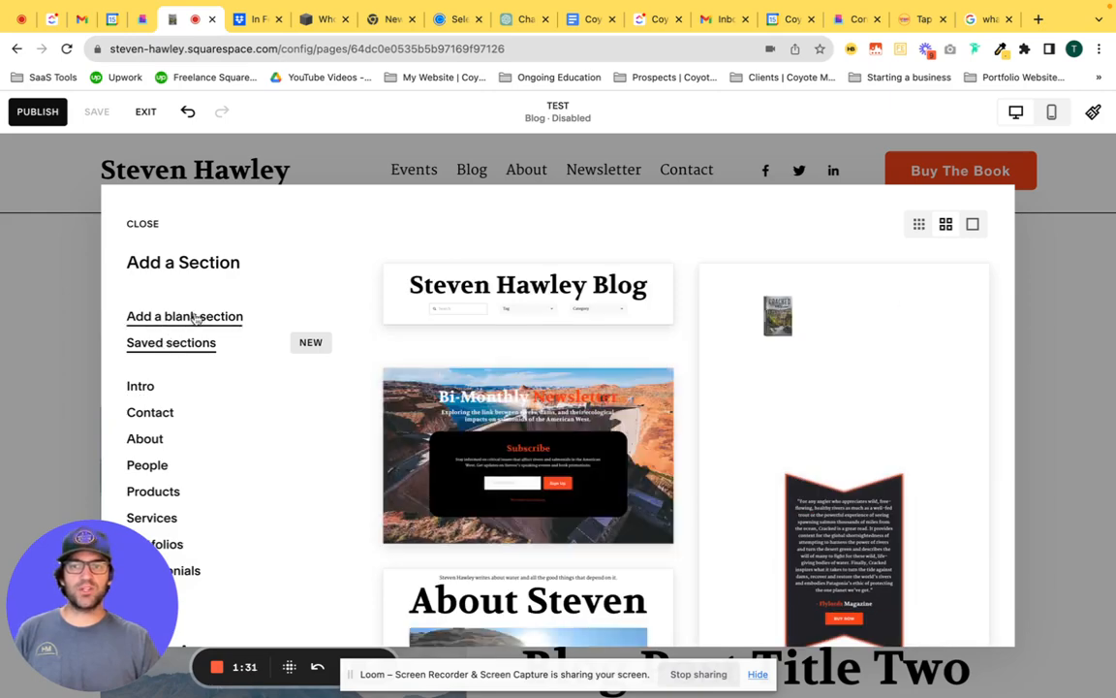
# Step: Insert a blank section above the blog posts and open its Colors settings
pyautogui.click(184, 316)
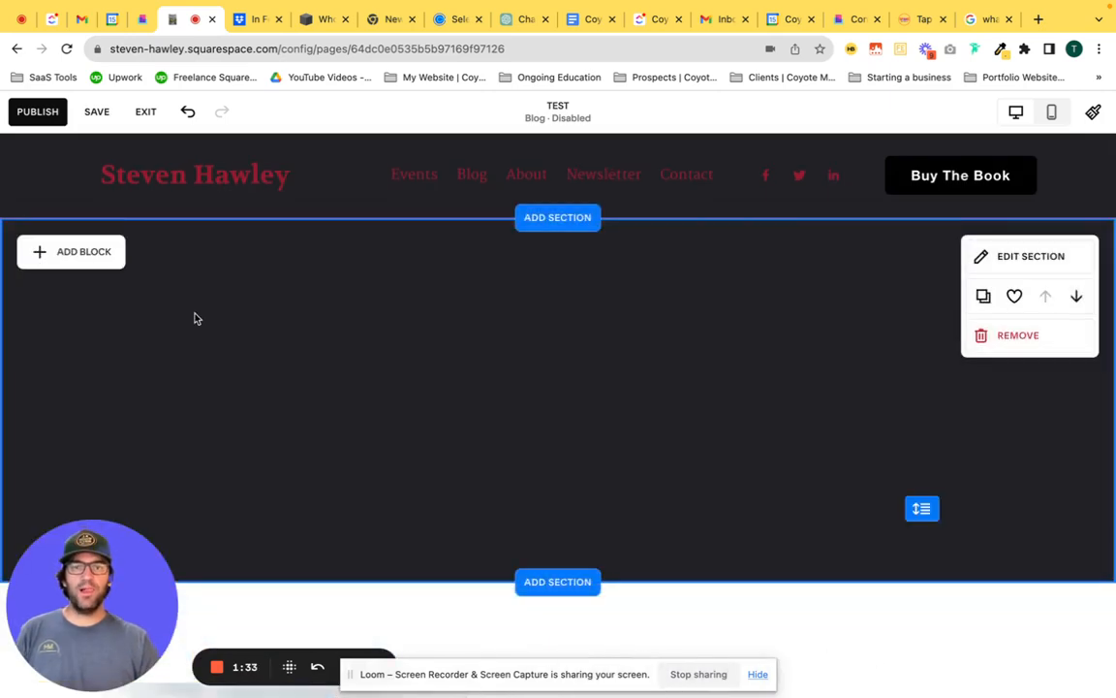
pyautogui.click(1030, 256)
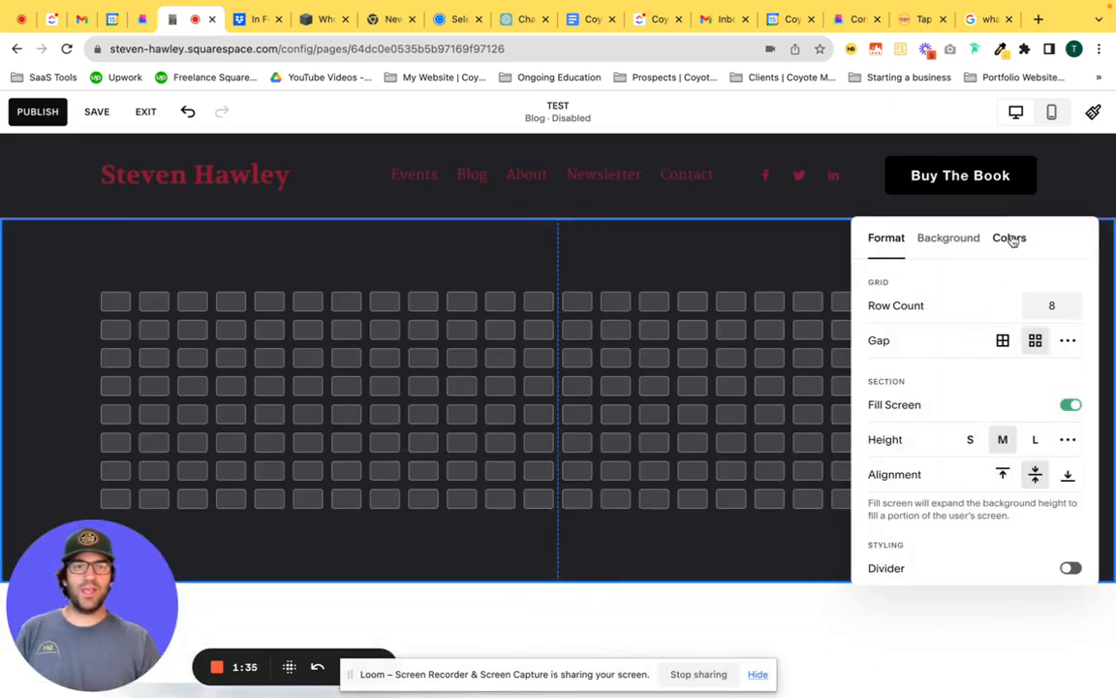
pyautogui.click(1009, 238)
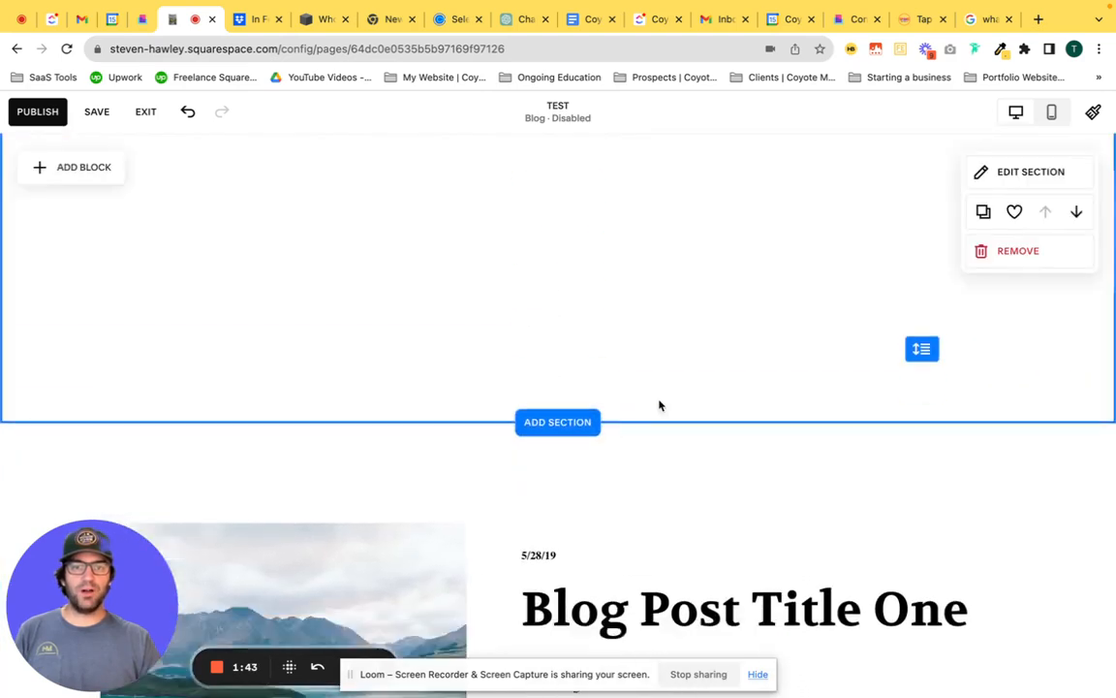
pyautogui.scroll(3)
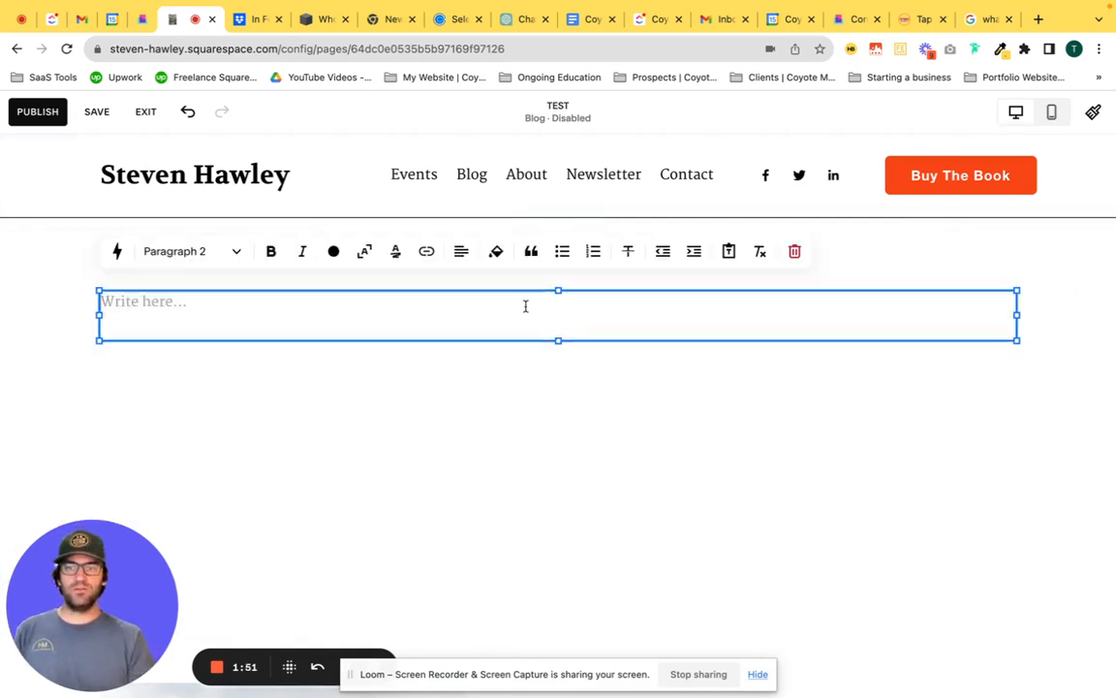
# Step: Type 'STEVEN HAWLEY BLOG', center it, and style it as Heading 1
pyautogui.write('STEVE')
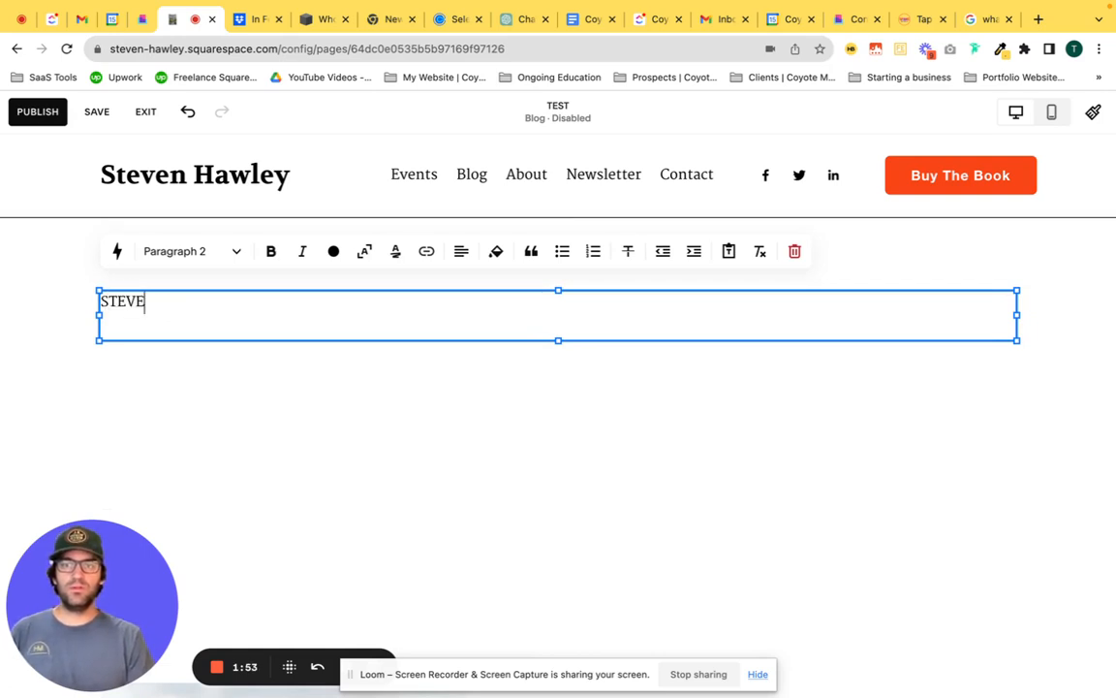
pyautogui.write('N HAW')
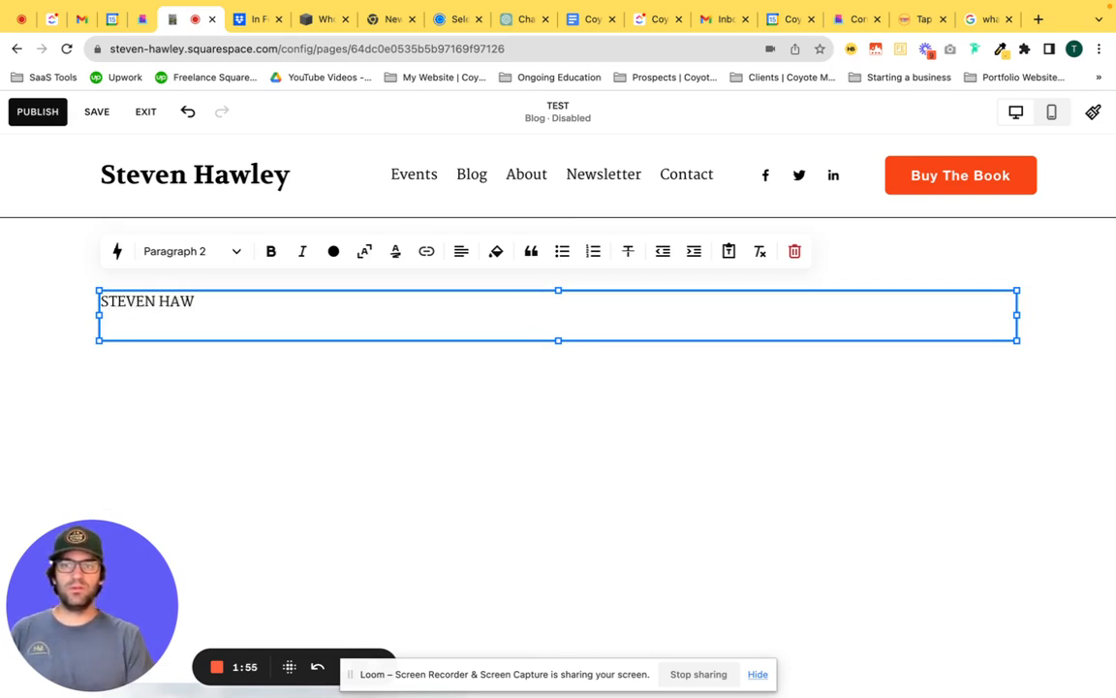
pyautogui.write('LEY')
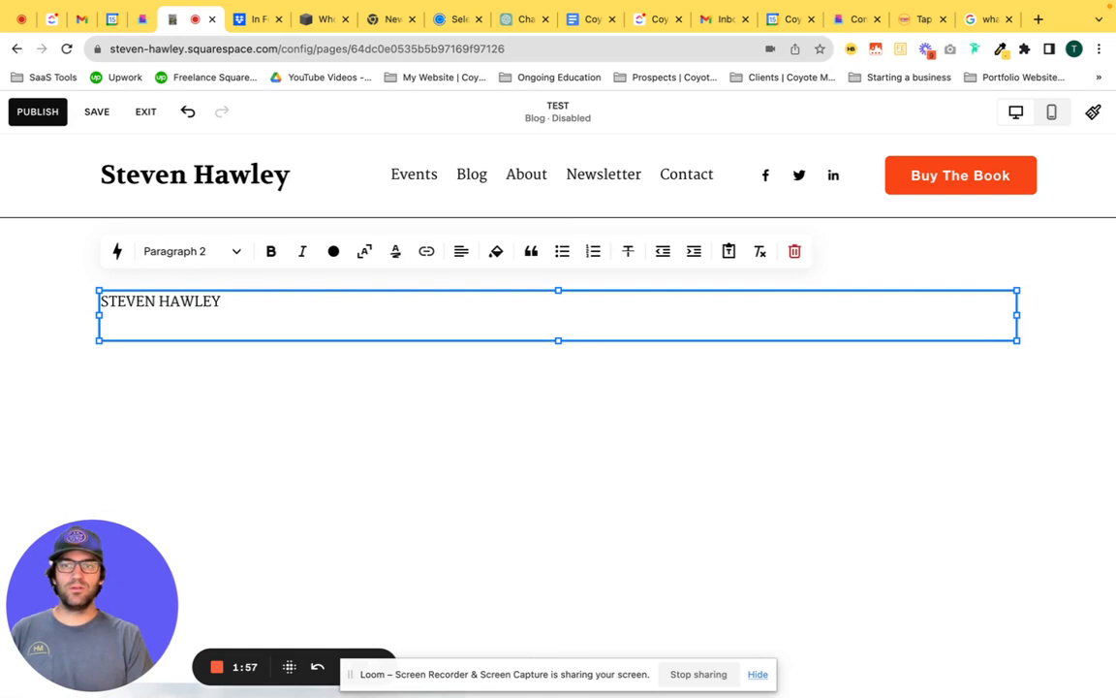
pyautogui.write('BLOG')
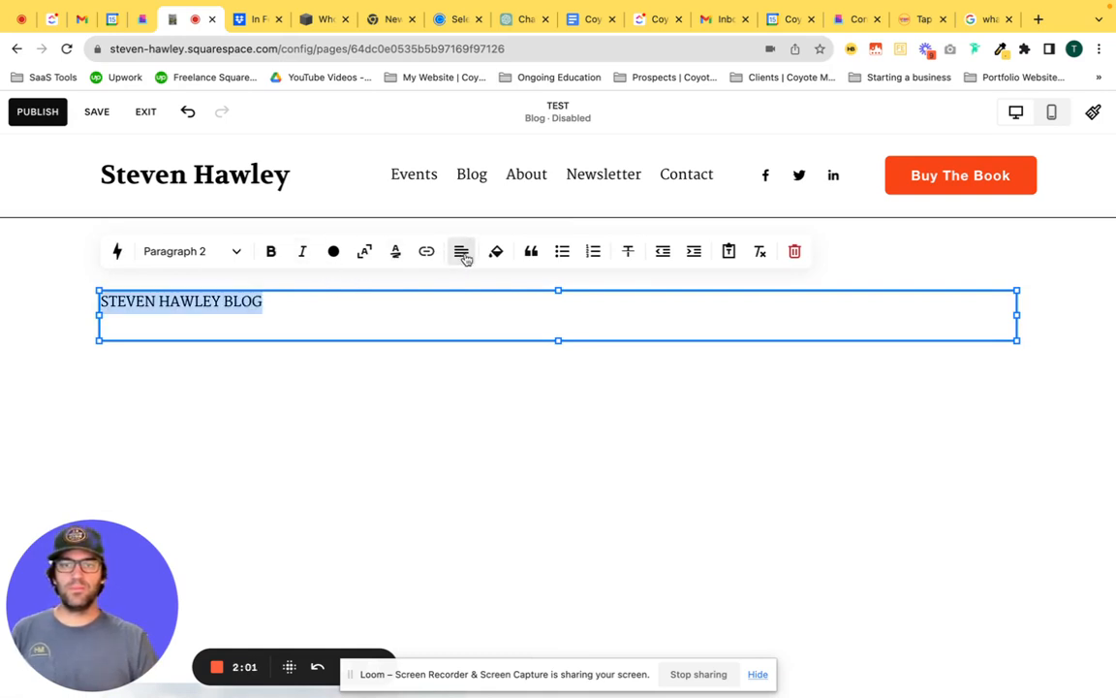
pyautogui.click(190, 251)
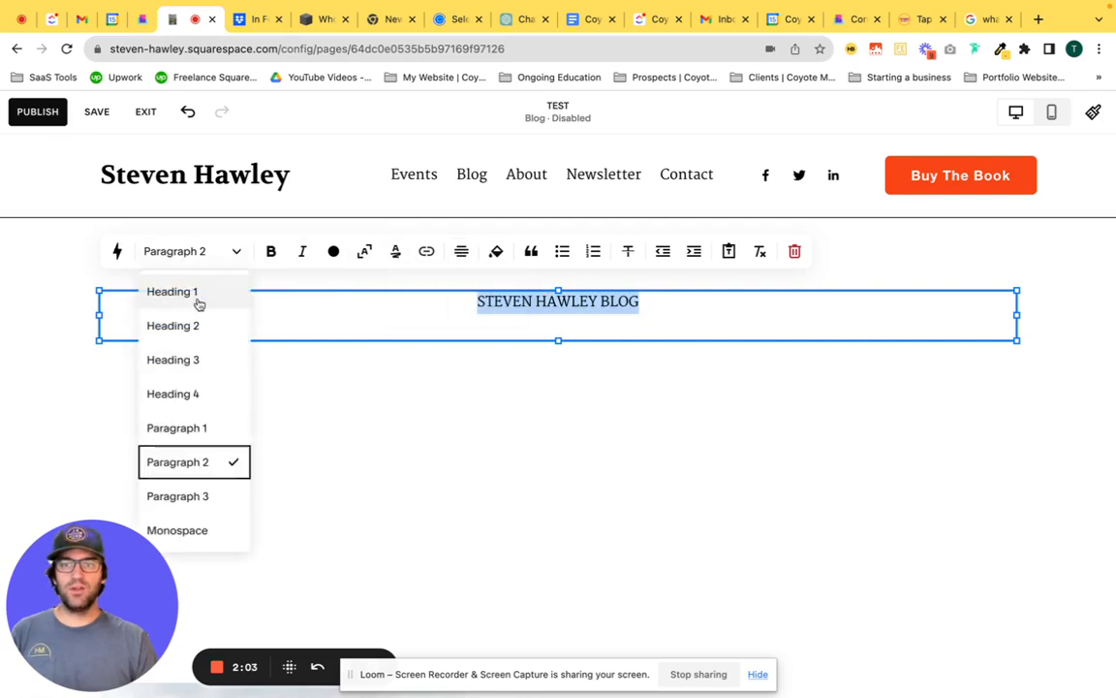
pyautogui.click(171, 291)
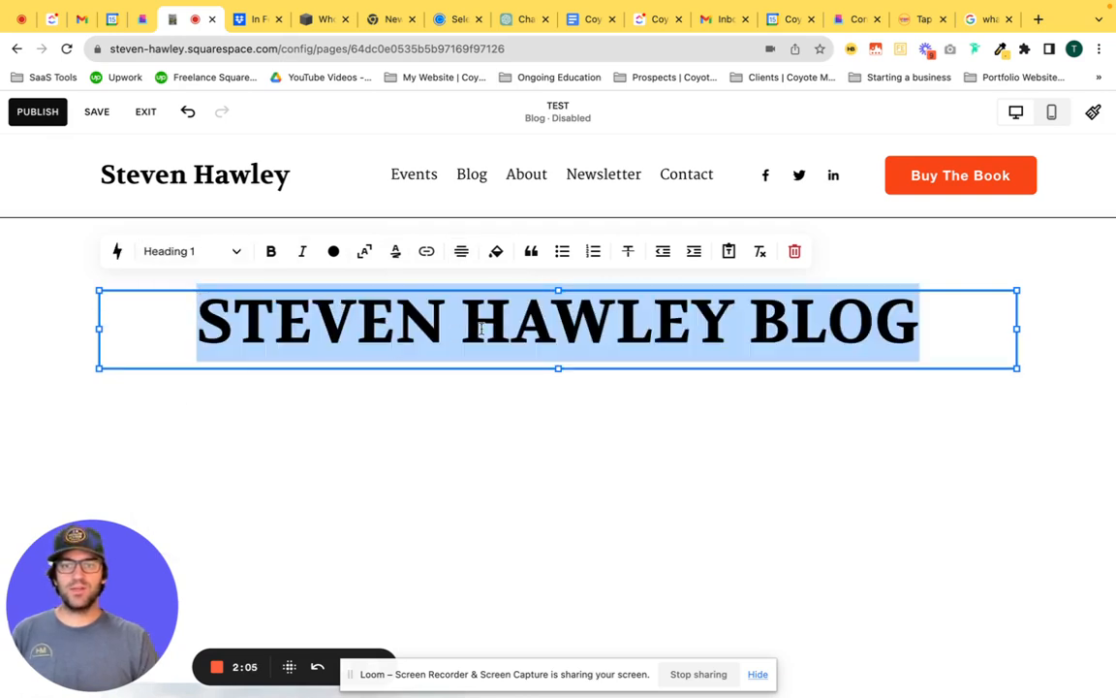
pyautogui.click(364, 251)
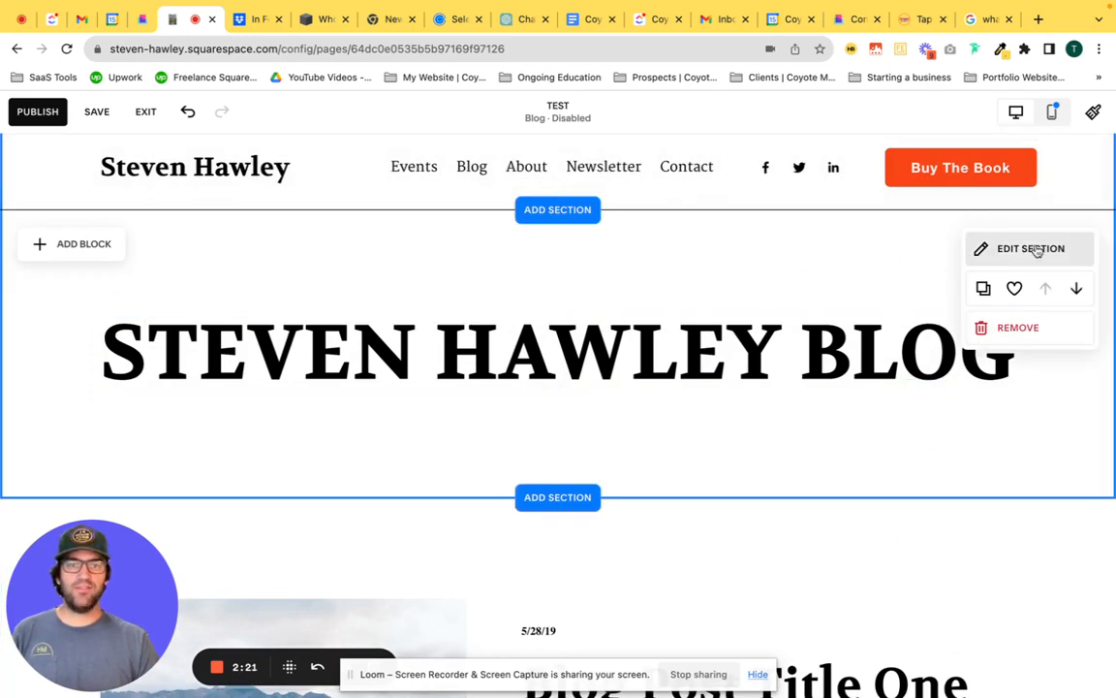
# Step: Enable a wave-shaped section divider with a custom 2px stroke thickness
pyautogui.click(1030, 248)
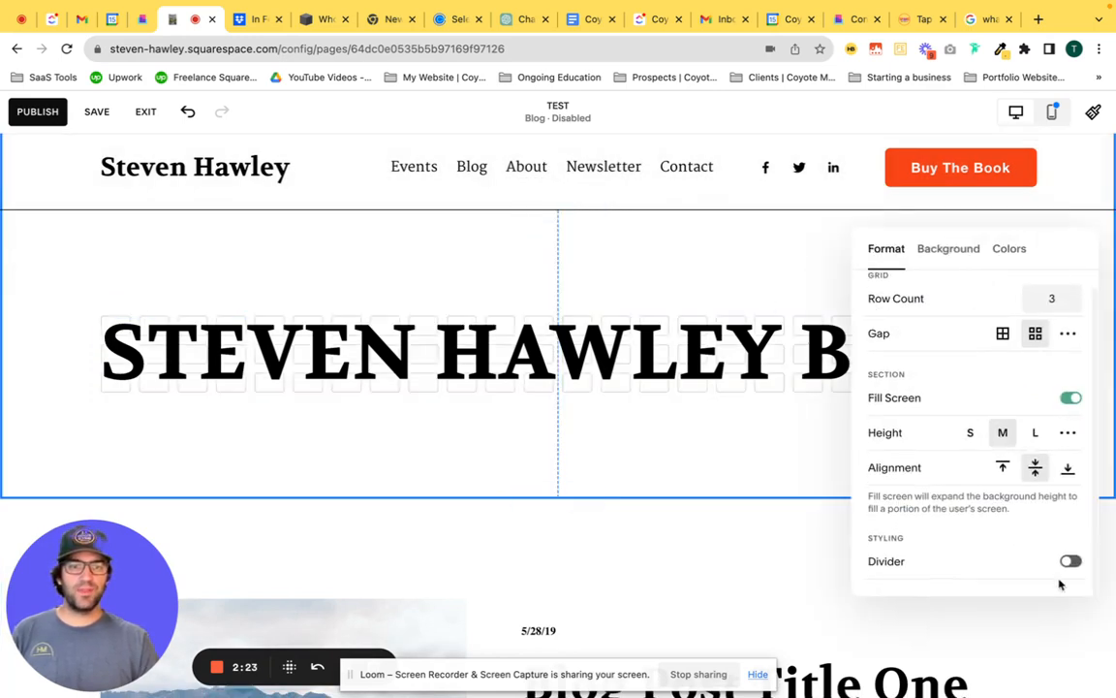
pyautogui.click(1070, 561)
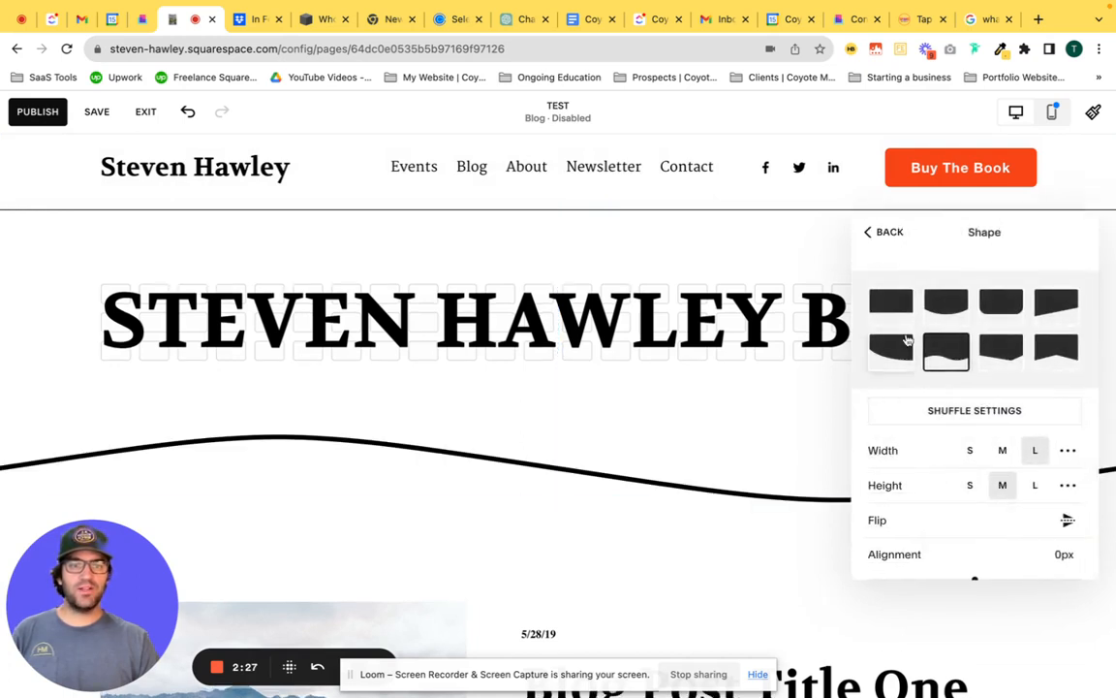
pyautogui.click(890, 306)
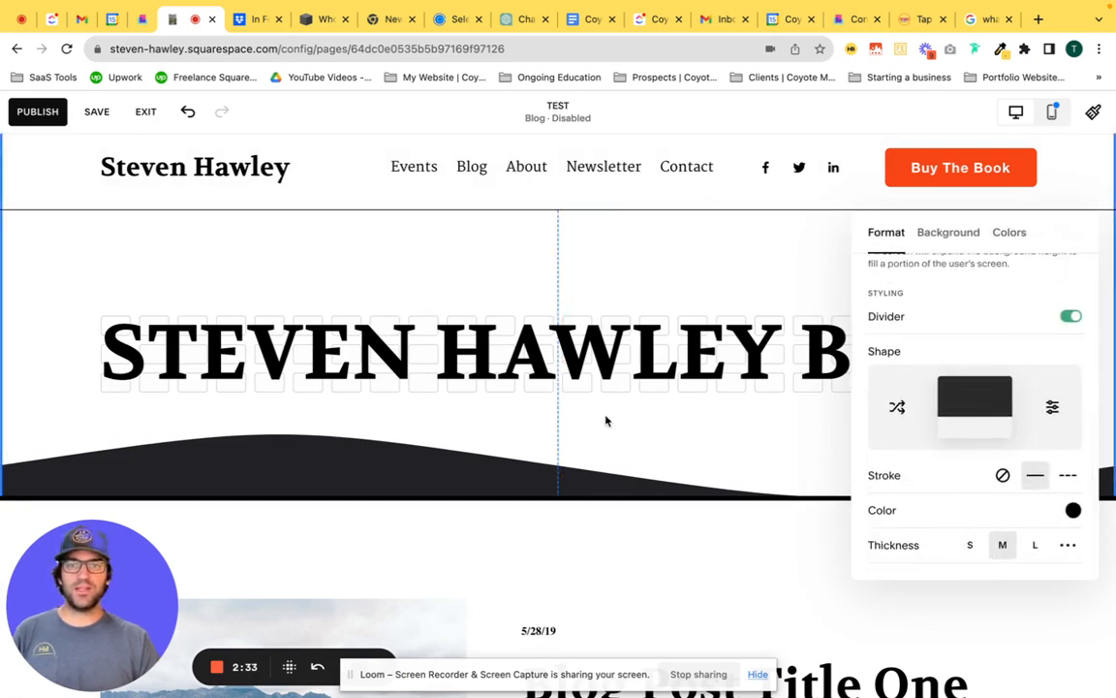
pyautogui.moveTo(478, 204)
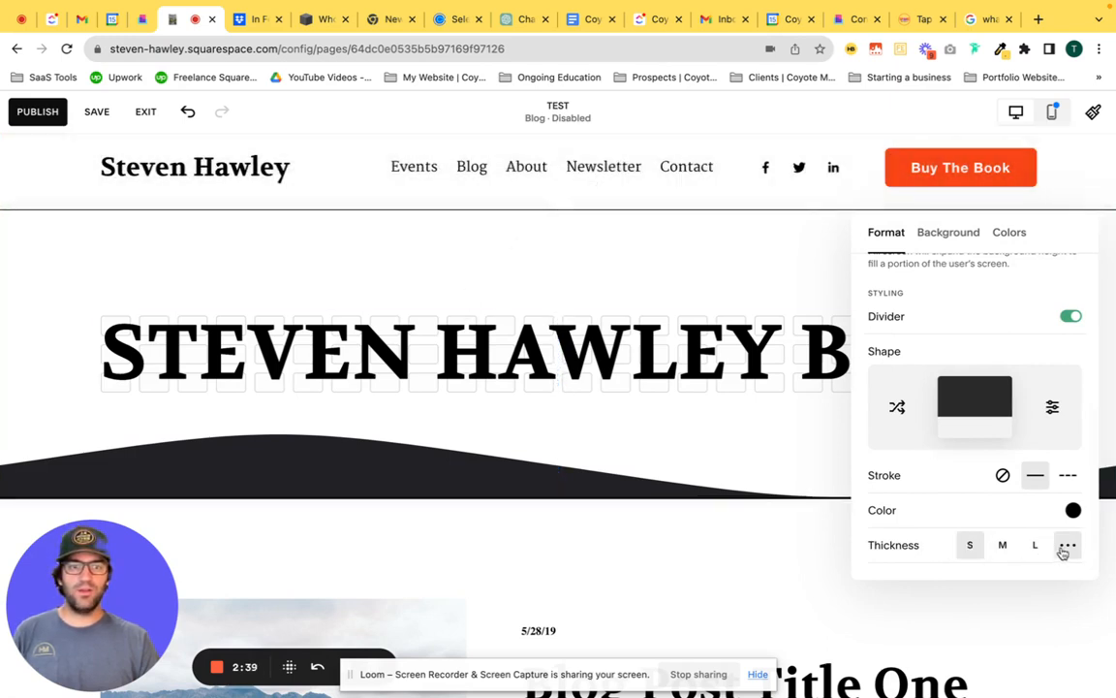
pyautogui.click(1067, 544)
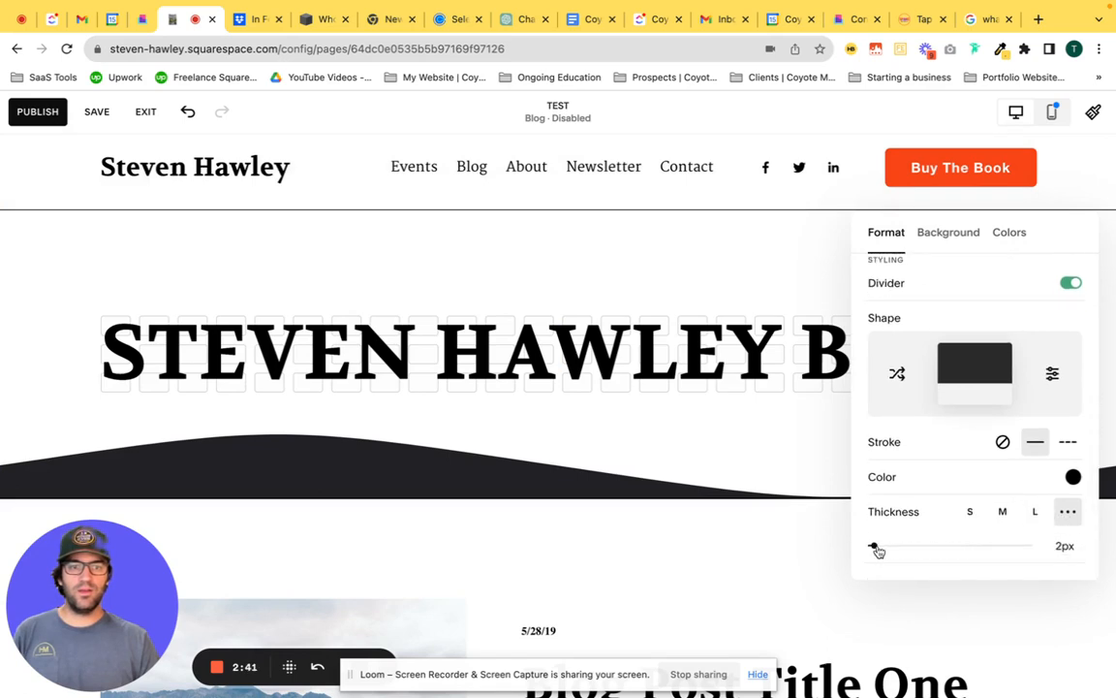
pyautogui.moveTo(877, 546); pyautogui.dragTo(870, 545)
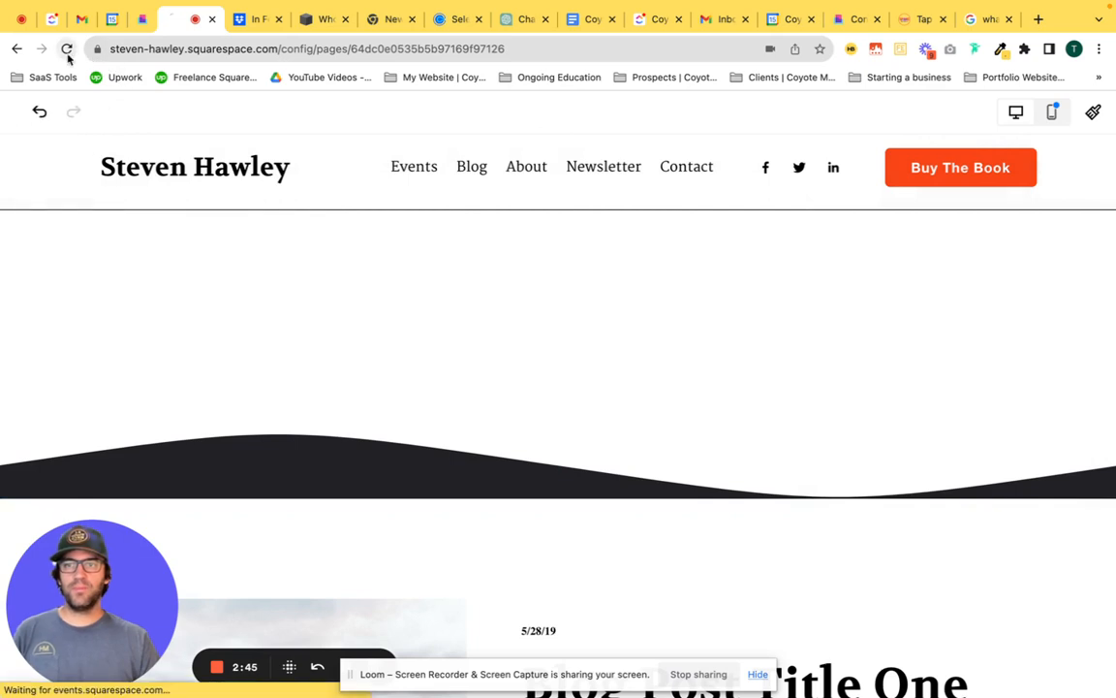
# Step: Reload the browser page so the editor preview refreshes
pyautogui.click(67, 49)
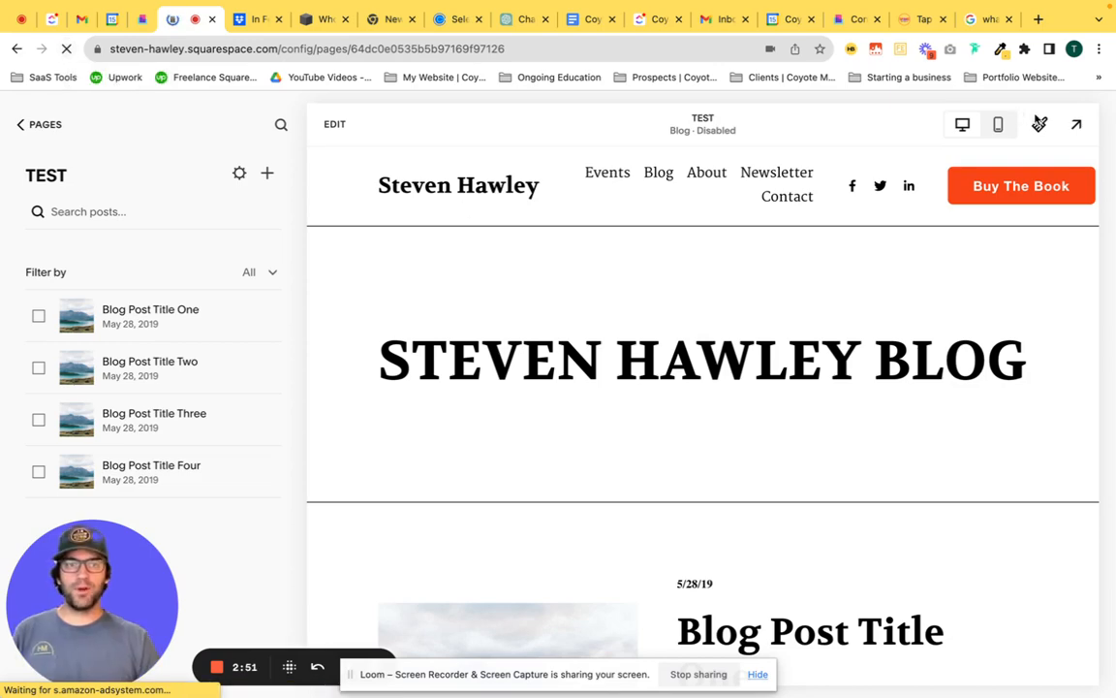
pyautogui.click(1076, 124)
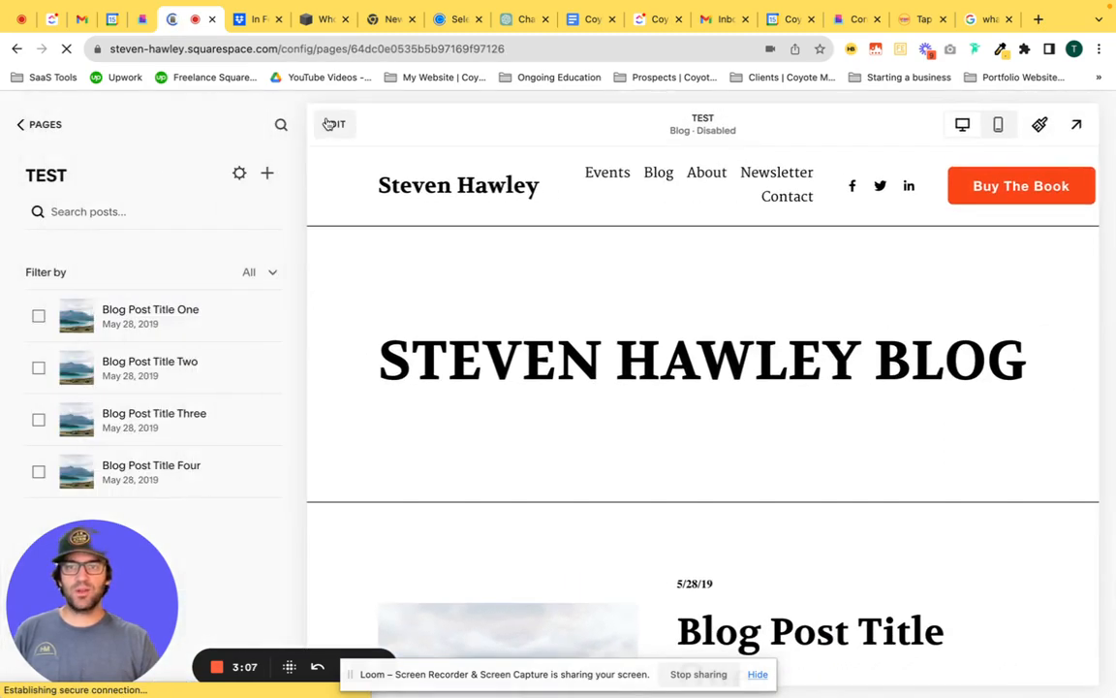
# Step: Insert a Search block directly beneath the STEVEN HAWLEY BLOG heading
pyautogui.click(336, 124)
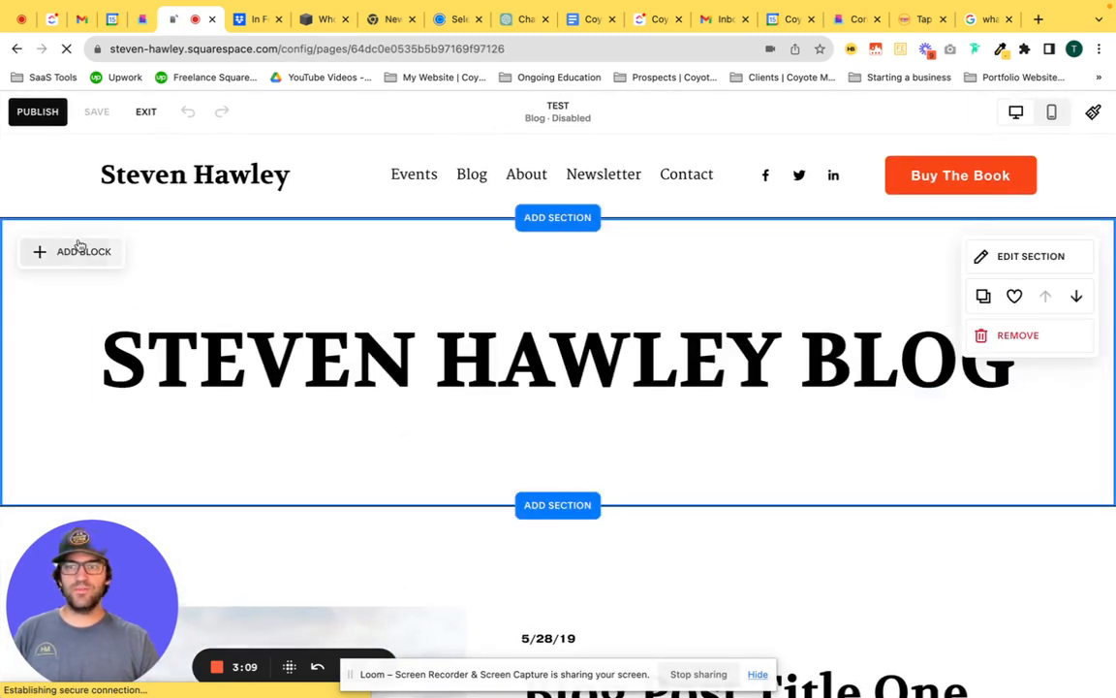
pyautogui.click(74, 251)
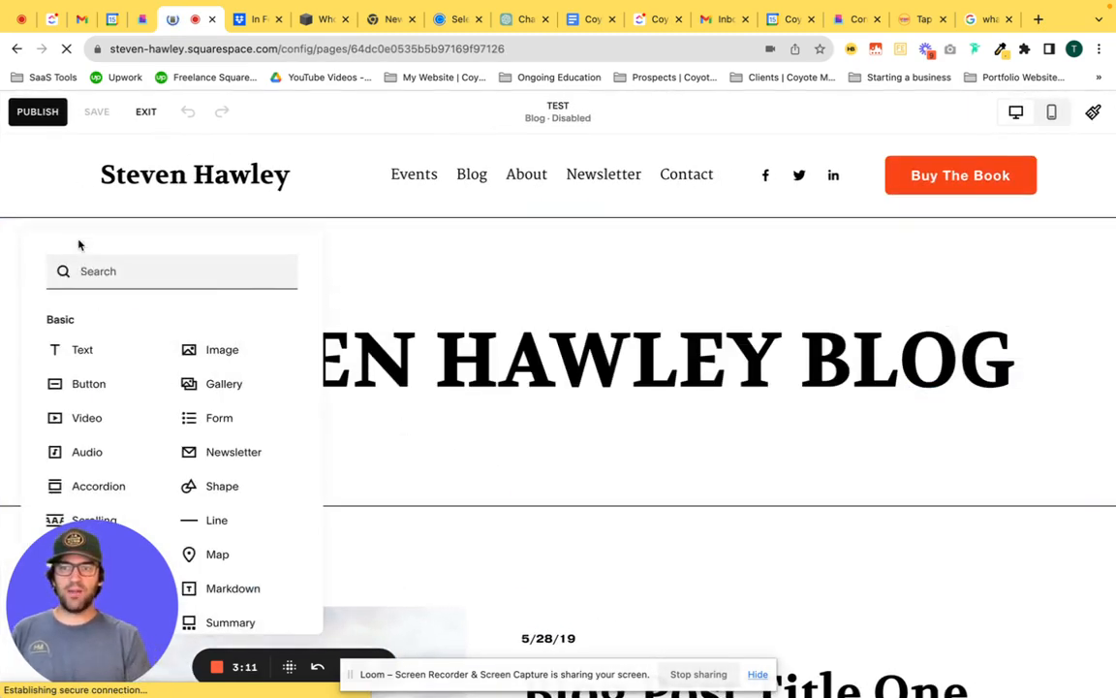
pyautogui.write('search')
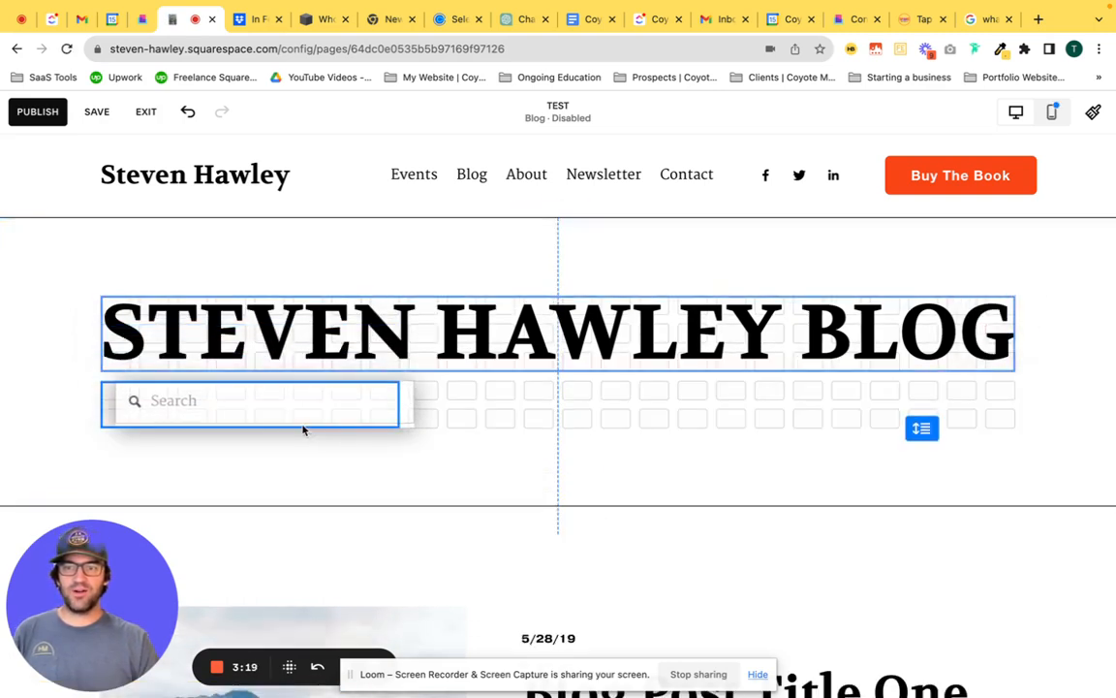
pyautogui.click(386, 465)
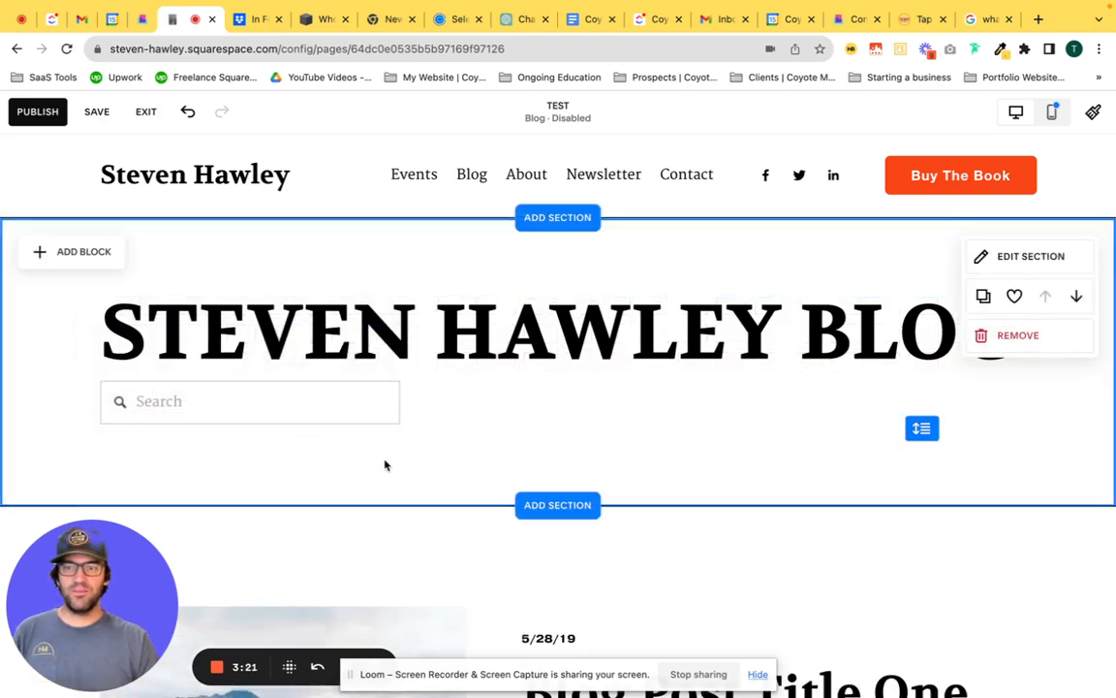
pyautogui.click(249, 401)
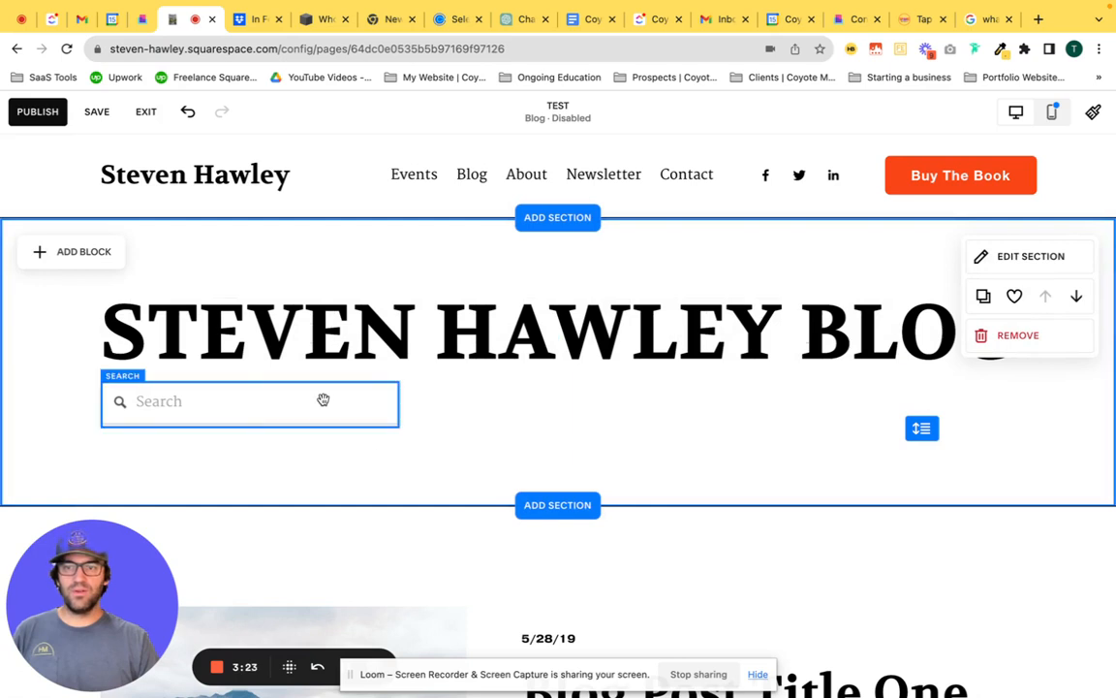
# Step: Enable Search Specific Page with the Blog collection in the search bar settings
pyautogui.click(249, 401)
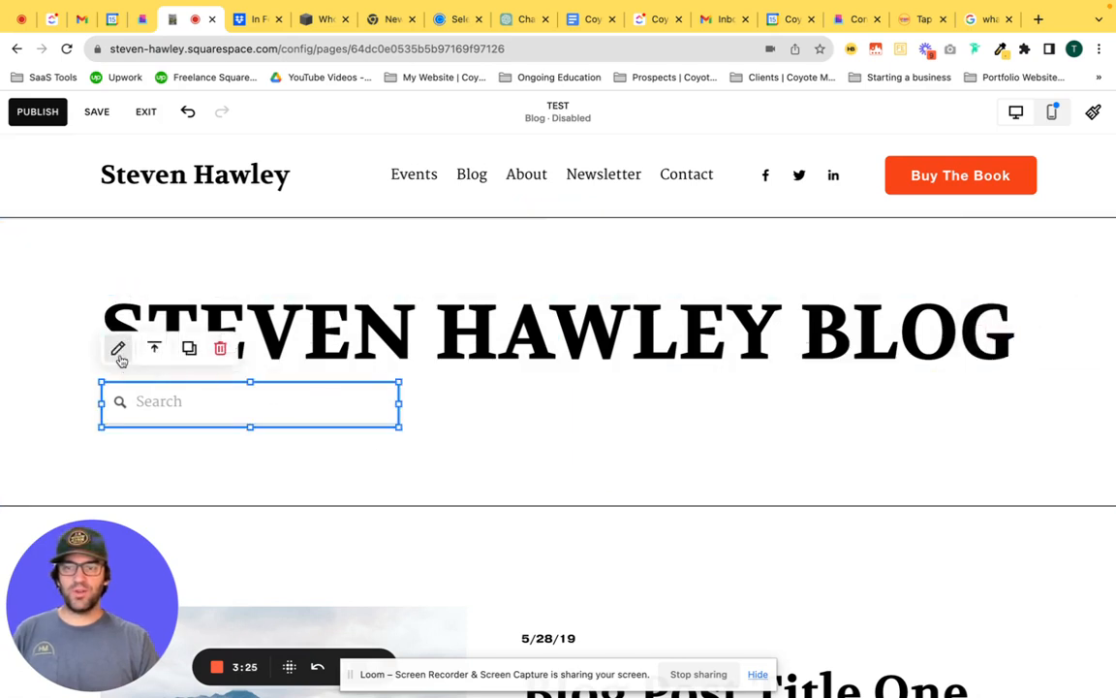
pyautogui.click(117, 348)
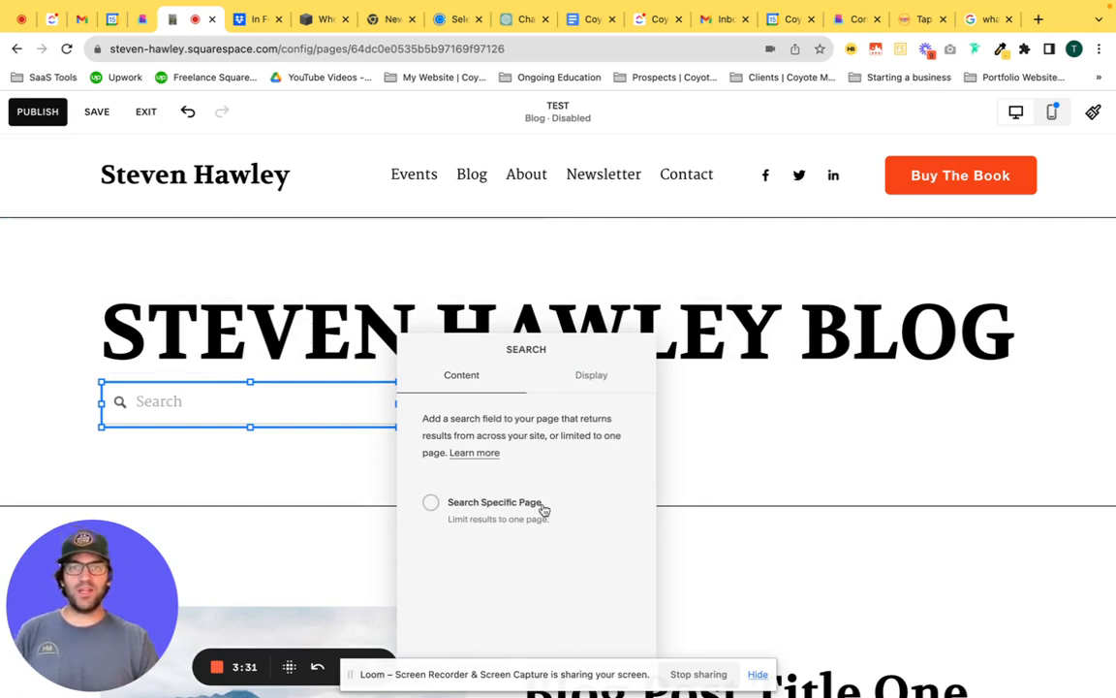
pyautogui.click(431, 502)
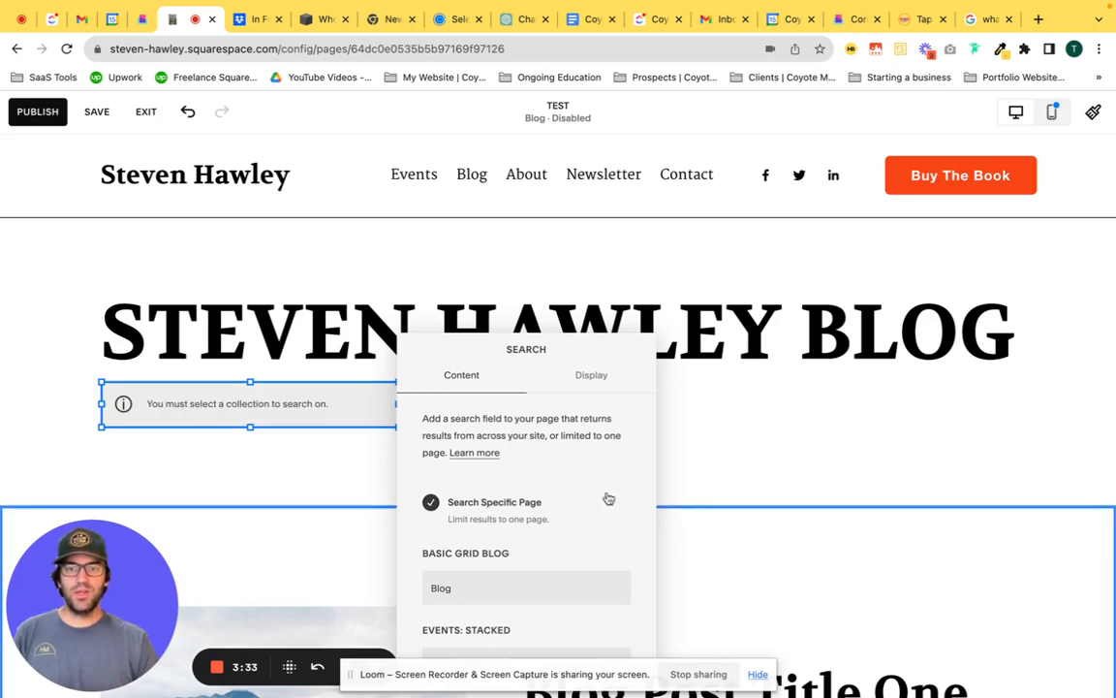
pyautogui.scroll(-3)
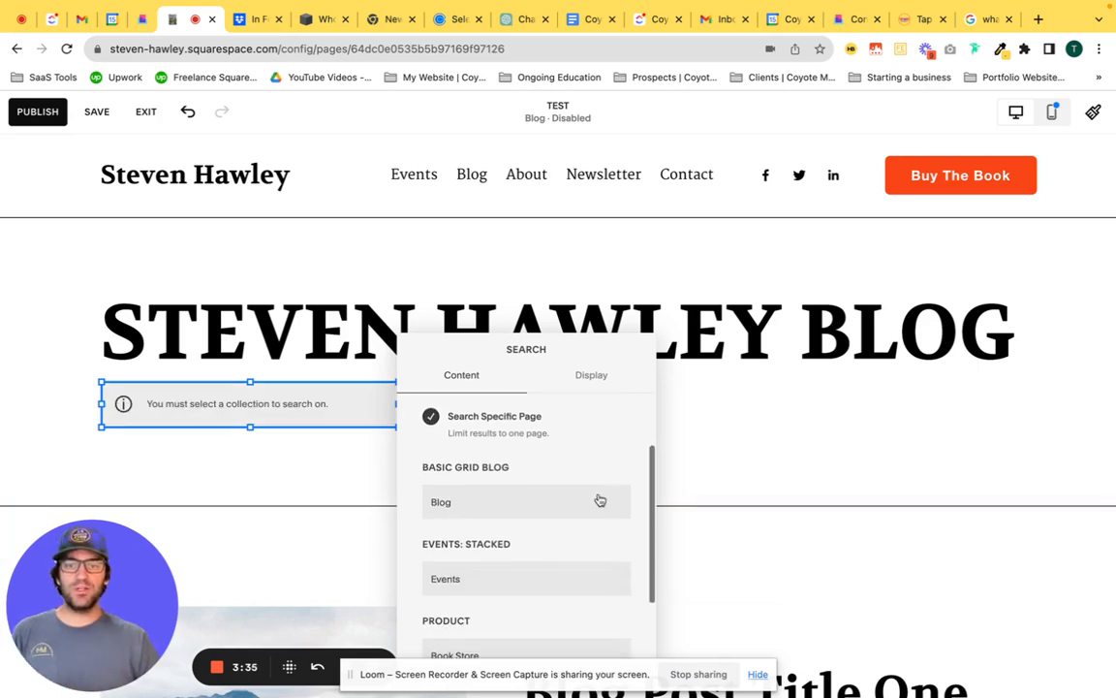
pyautogui.click(526, 501)
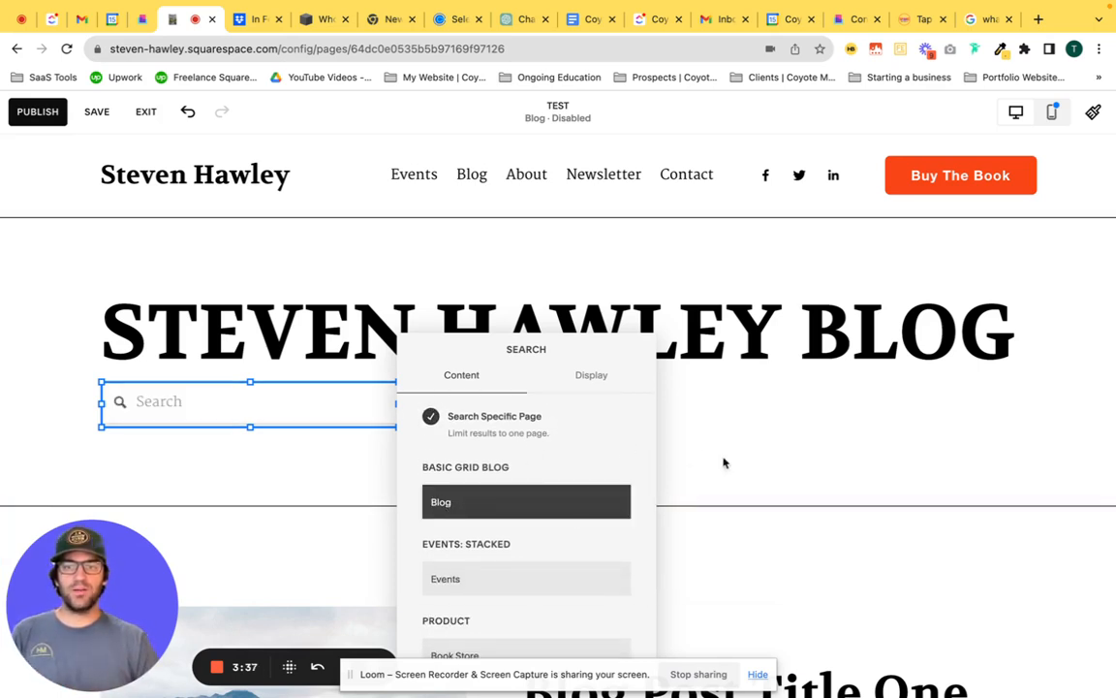
pyautogui.click(360, 442)
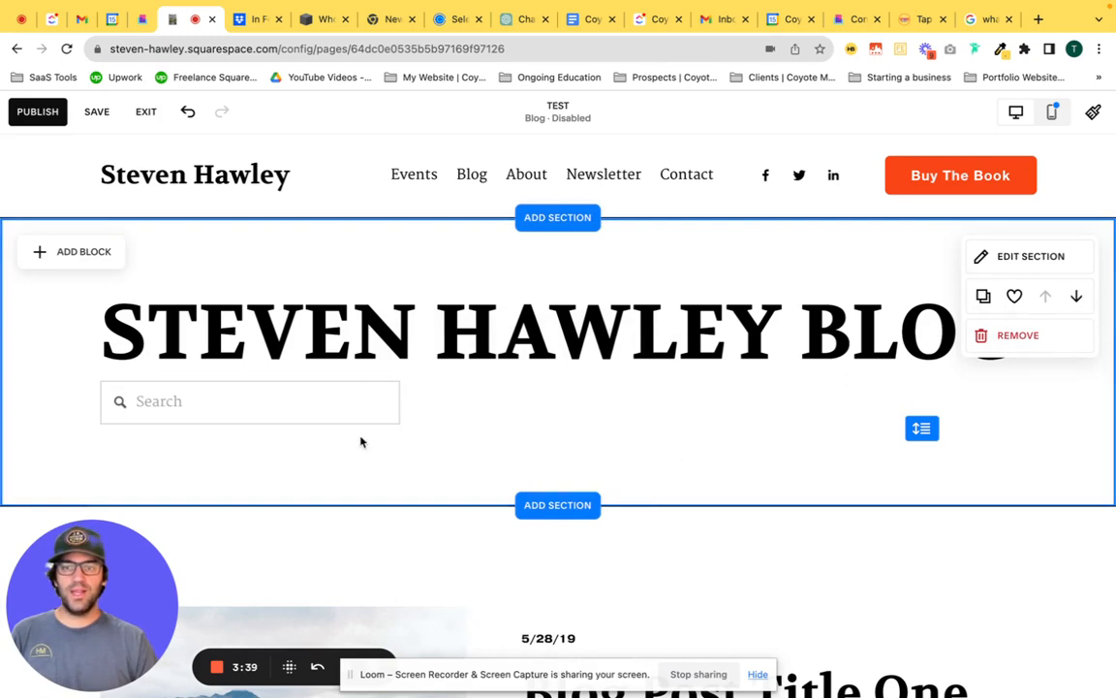
pyautogui.moveTo(410, 449)
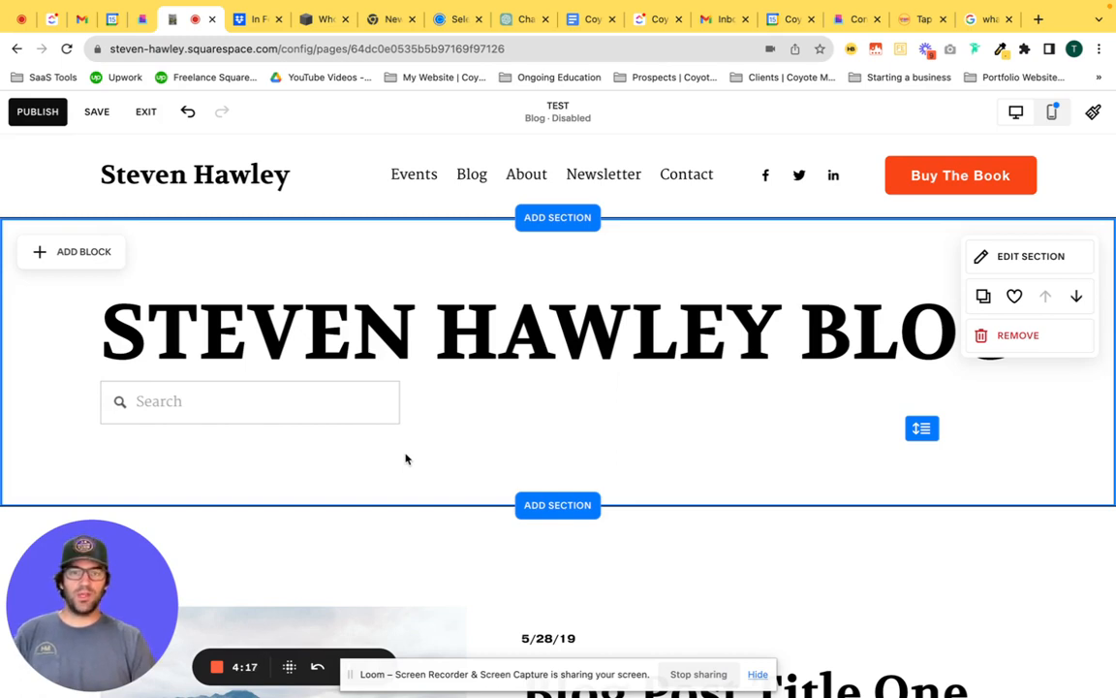
pyautogui.moveTo(308, 434)
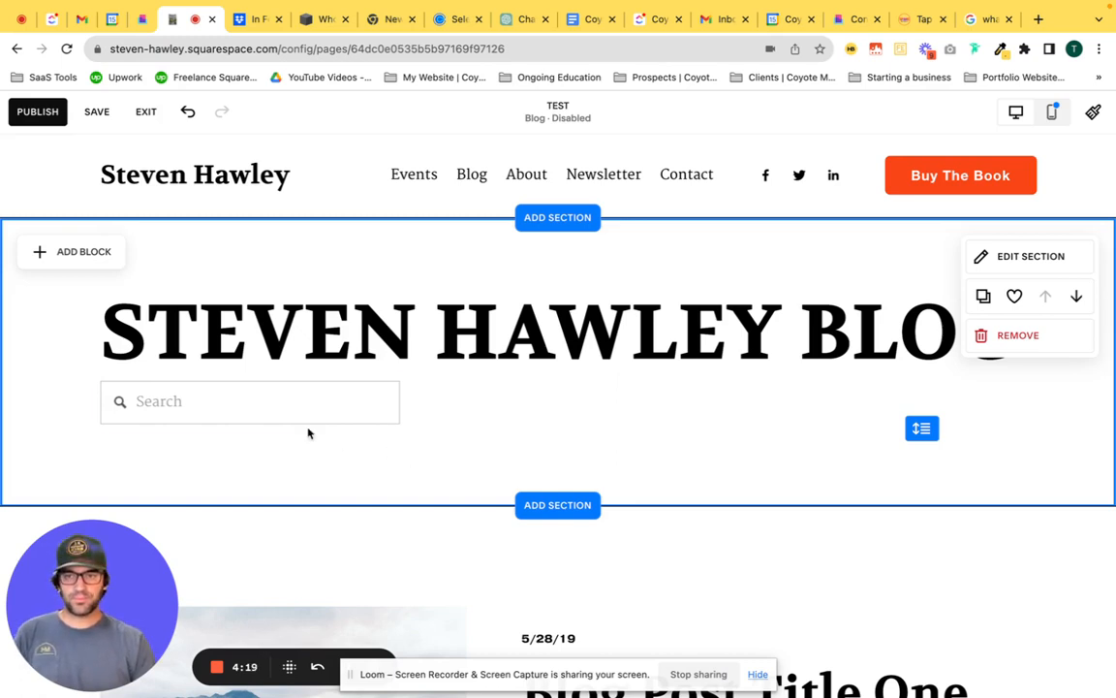
# Step: Shrink the search bar to about a third of the heading's width
pyautogui.click(249, 401)
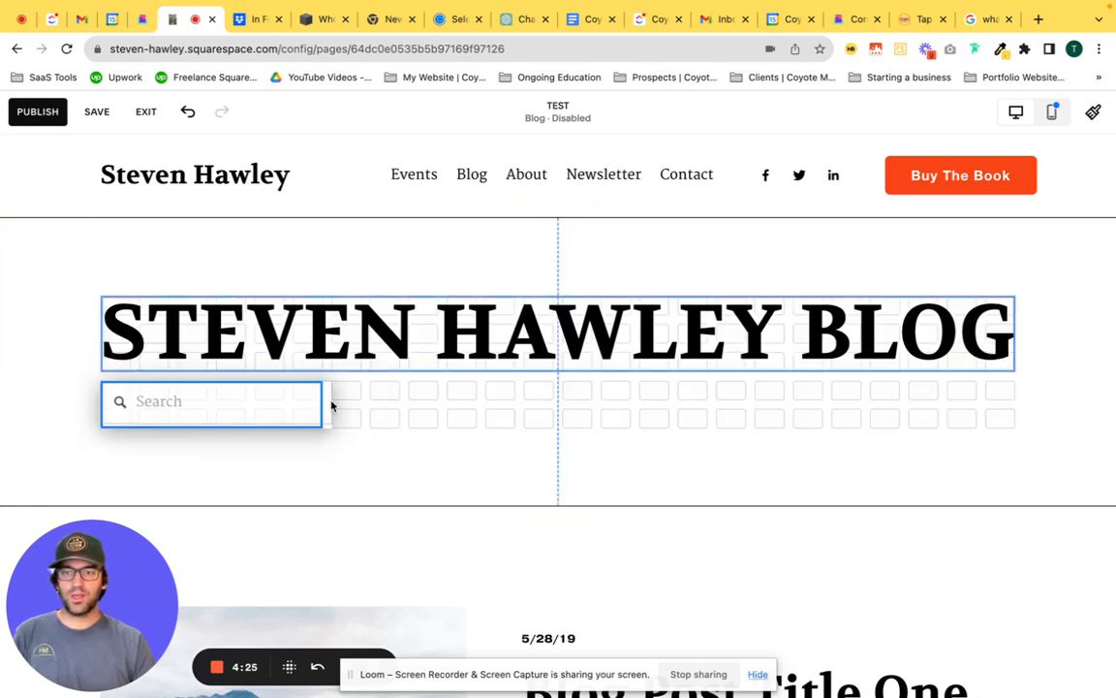
pyautogui.click(367, 418)
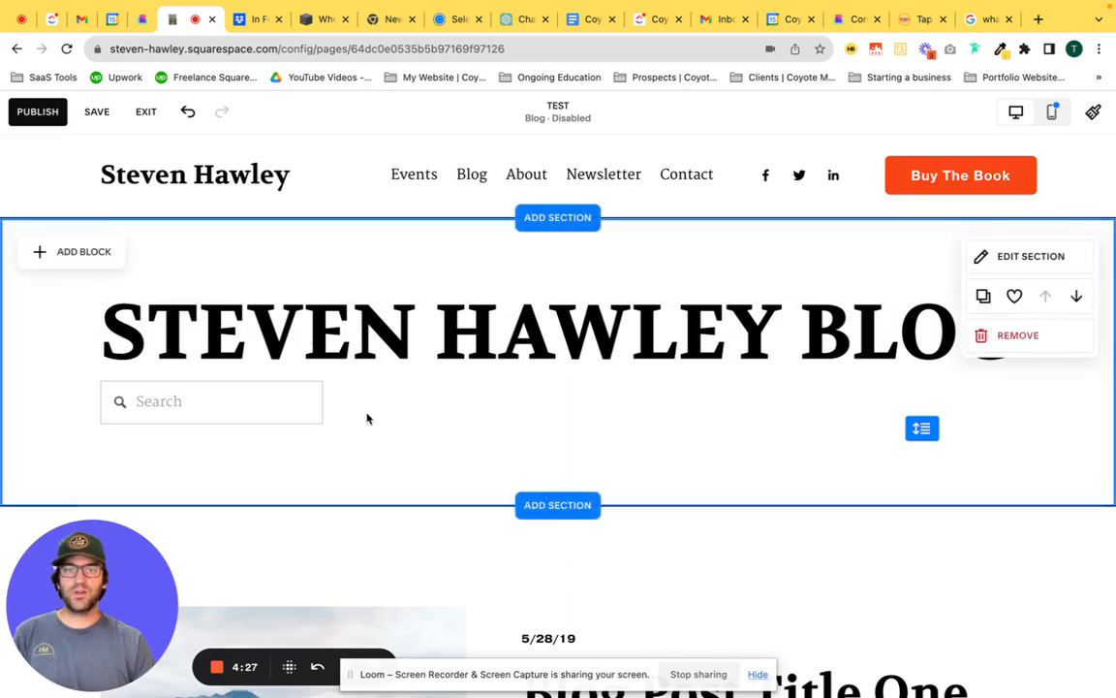
# Step: Insert an Archive block, found by searching 'archive', beside the search bar
pyautogui.click(73, 251)
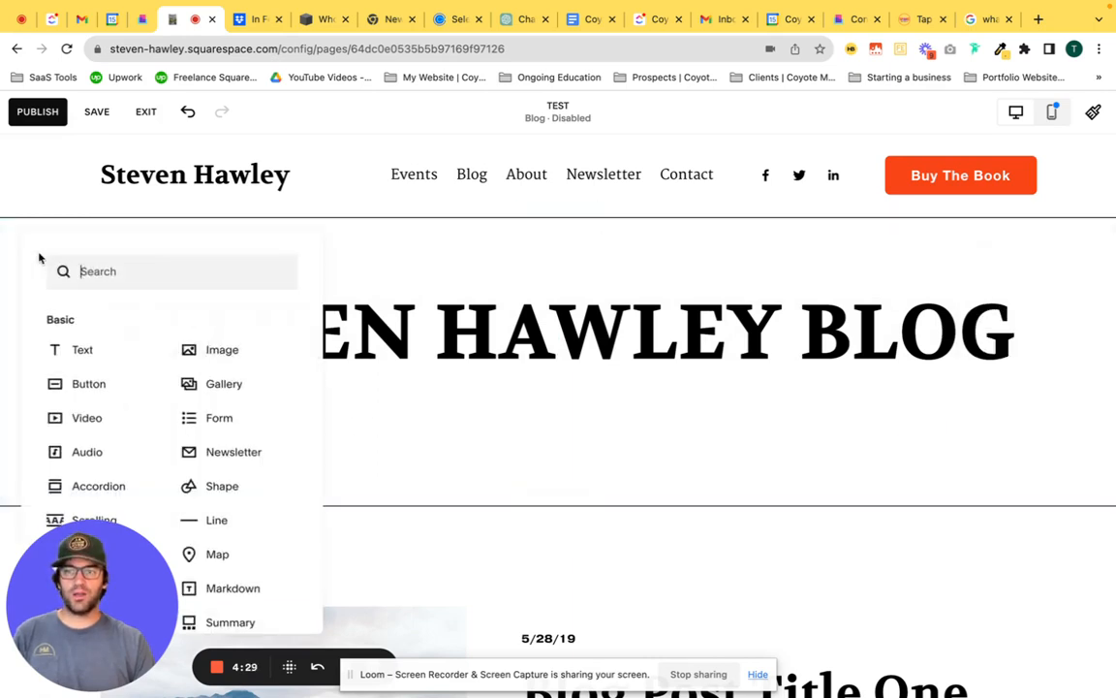
pyautogui.write('archive')
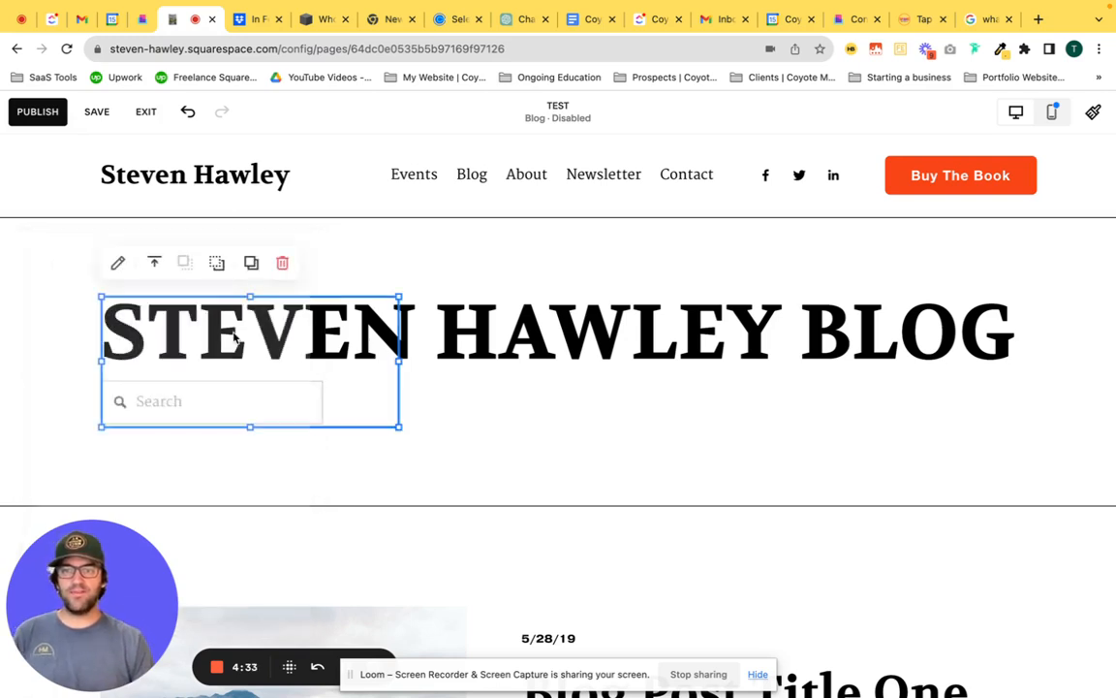
pyautogui.click(117, 262)
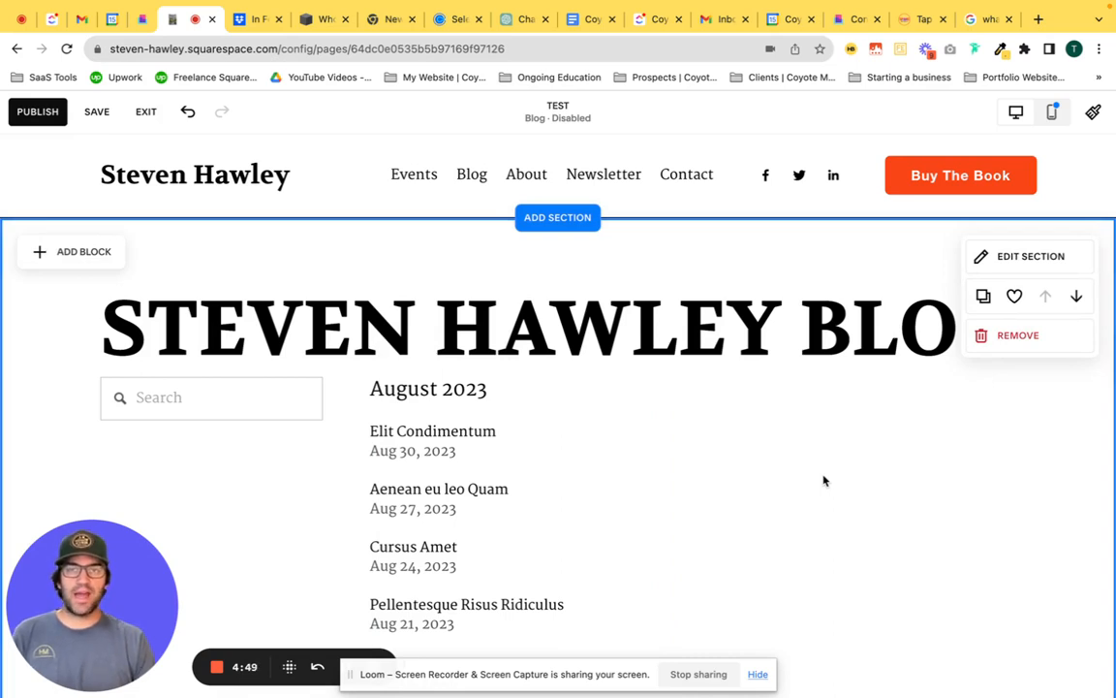
pyautogui.moveTo(807, 489)
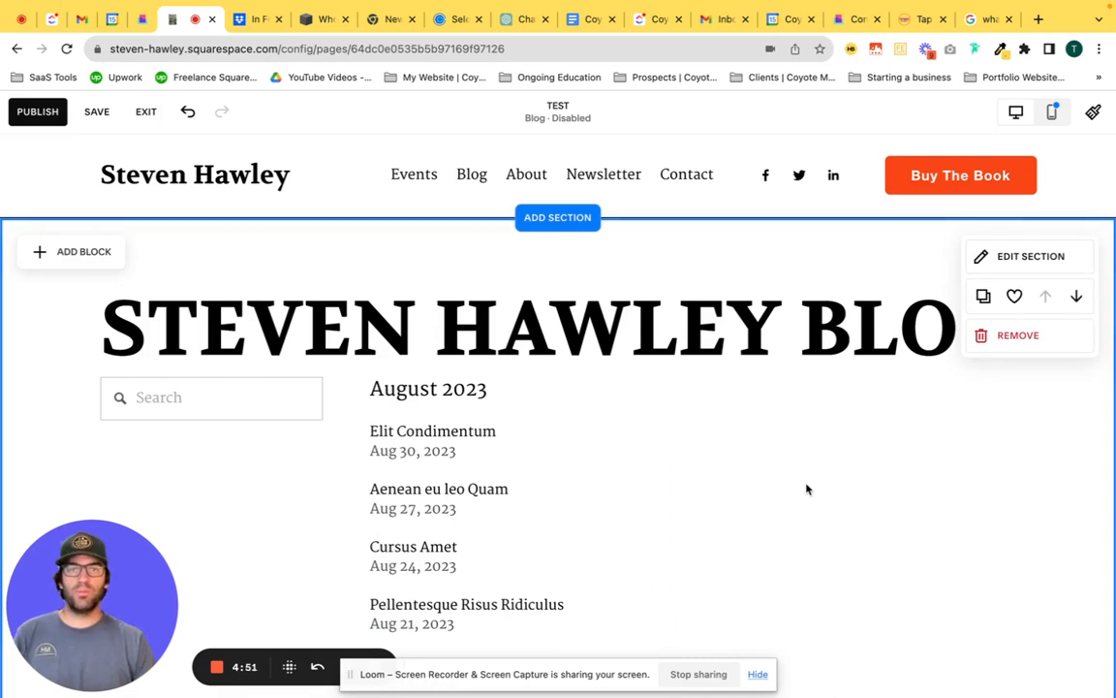
# Step: Set the archive to a Dropdown layout titled 'Tag', grouped by tag
pyautogui.click(519, 484)
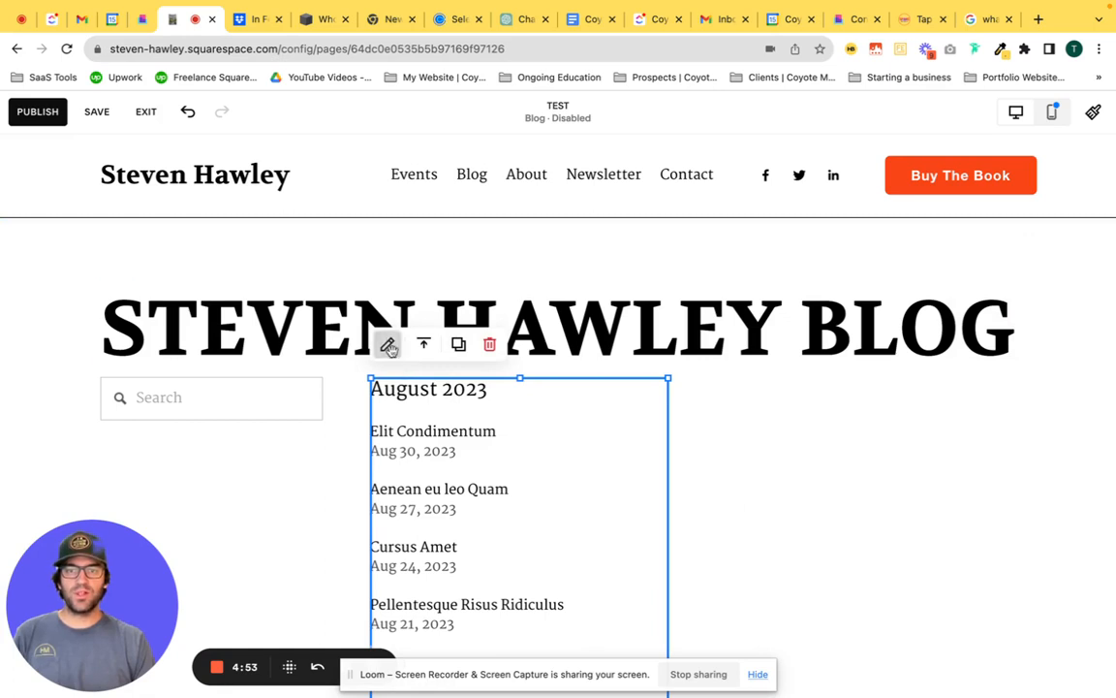
pyautogui.click(387, 344)
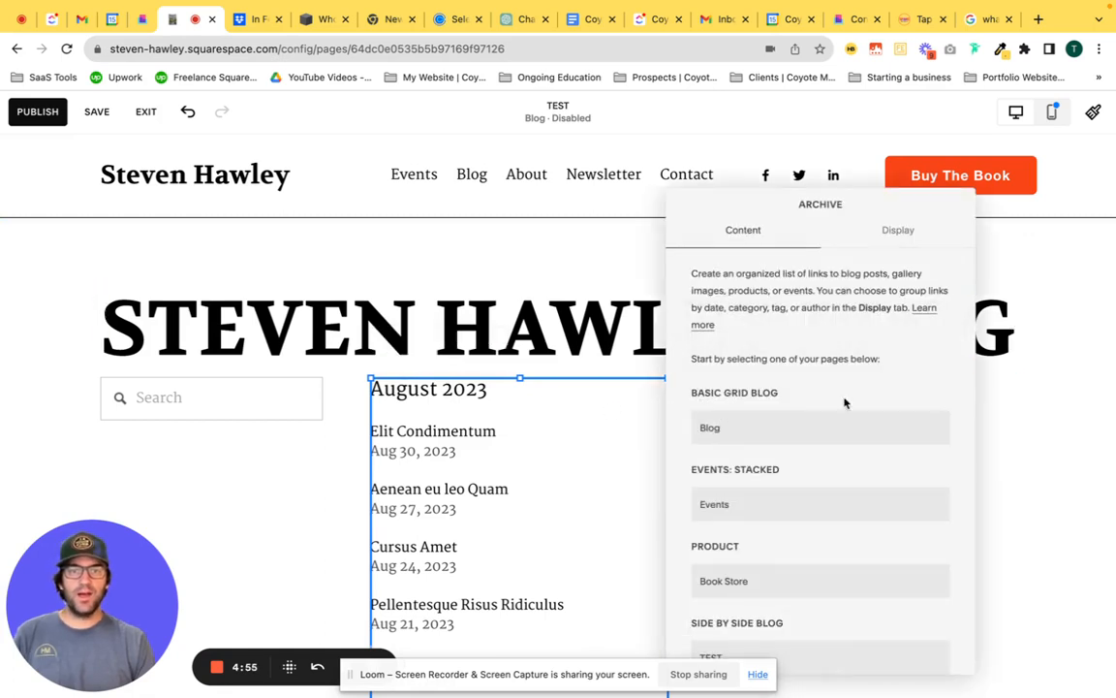
pyautogui.moveTo(739, 484)
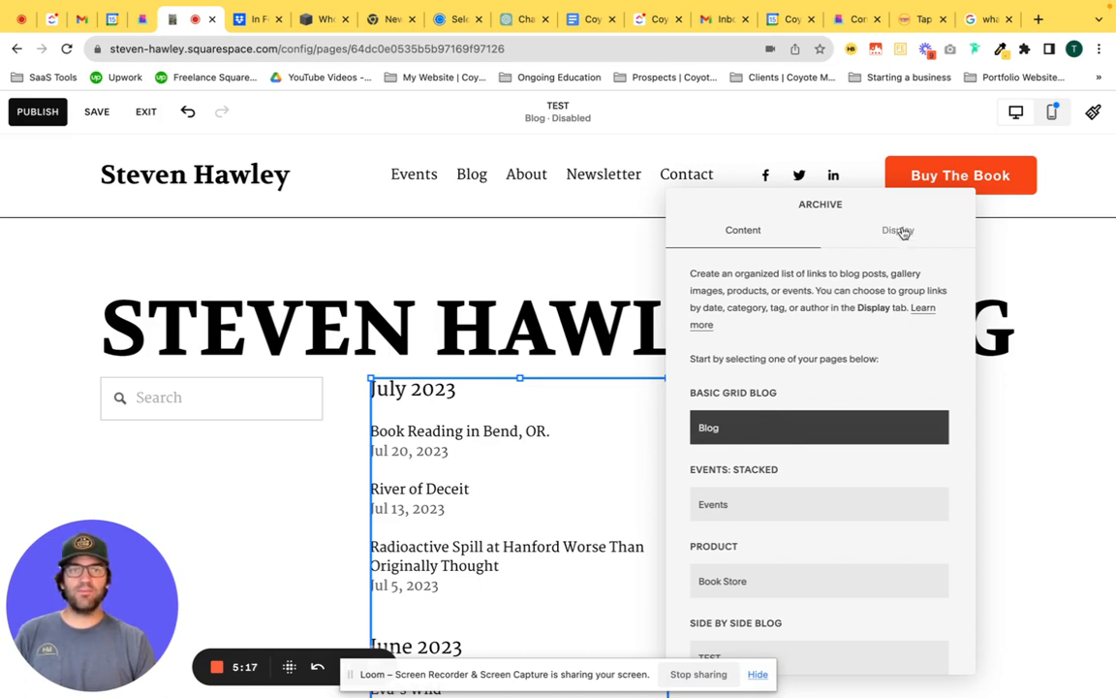
pyautogui.click(897, 230)
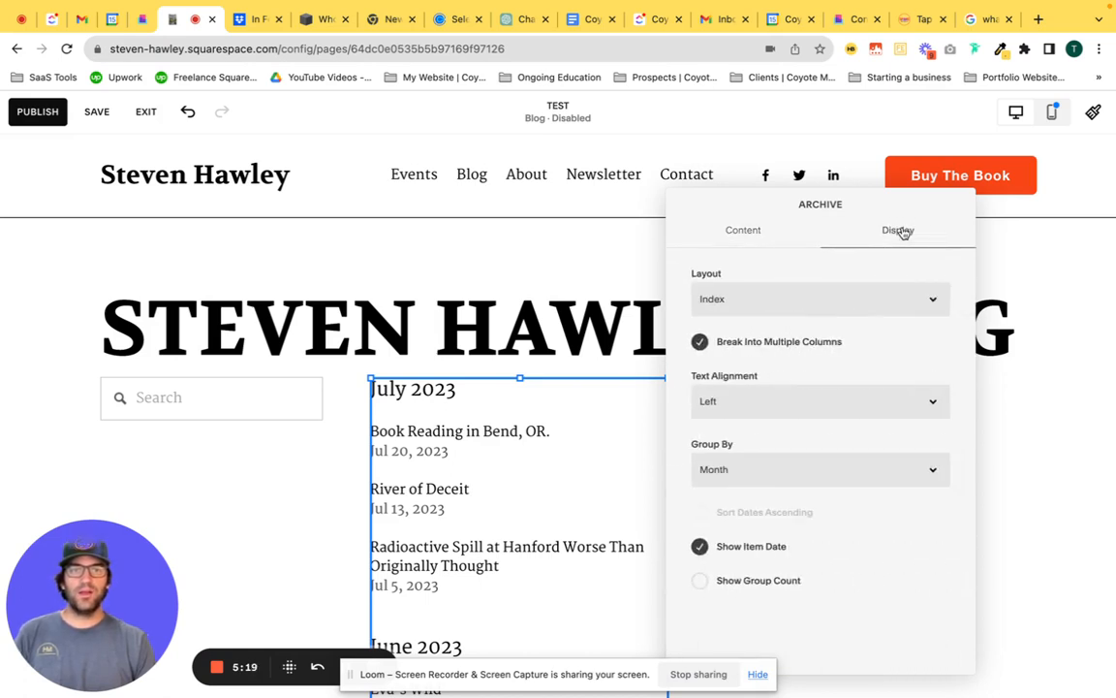
pyautogui.click(819, 298)
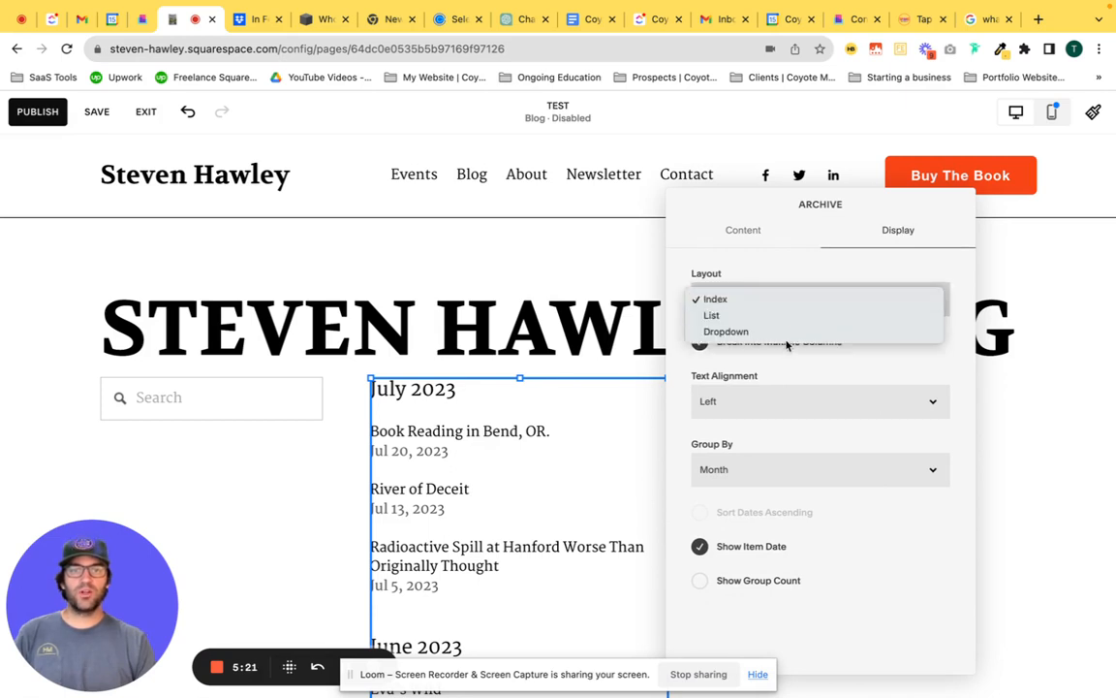
pyautogui.click(726, 330)
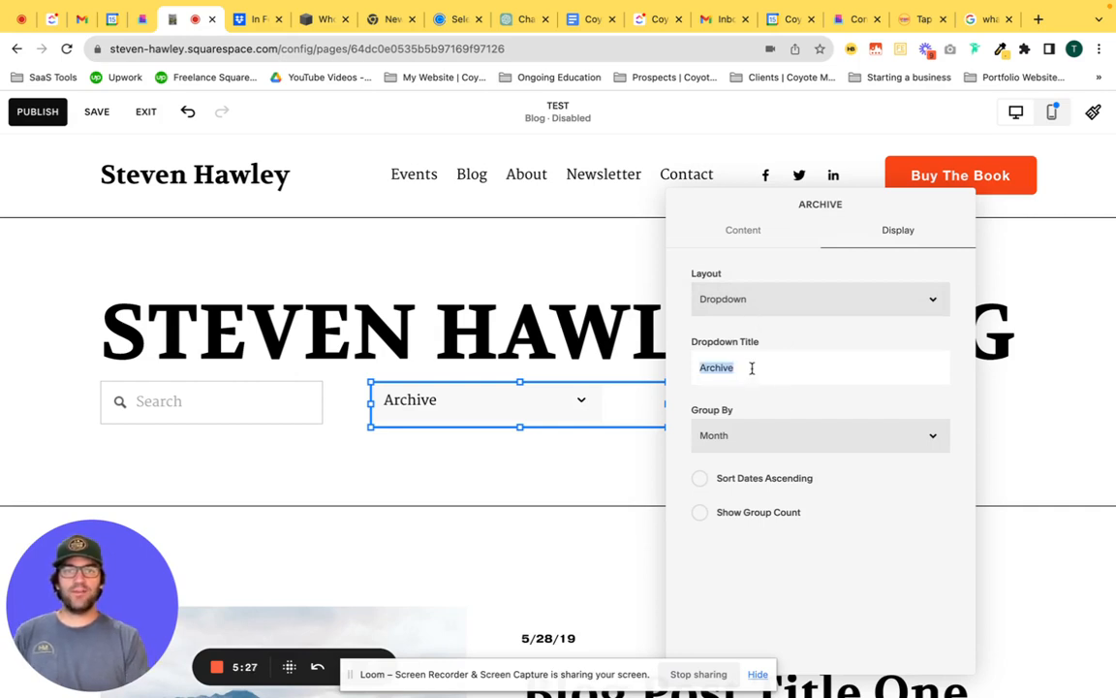
pyautogui.write('Tag')
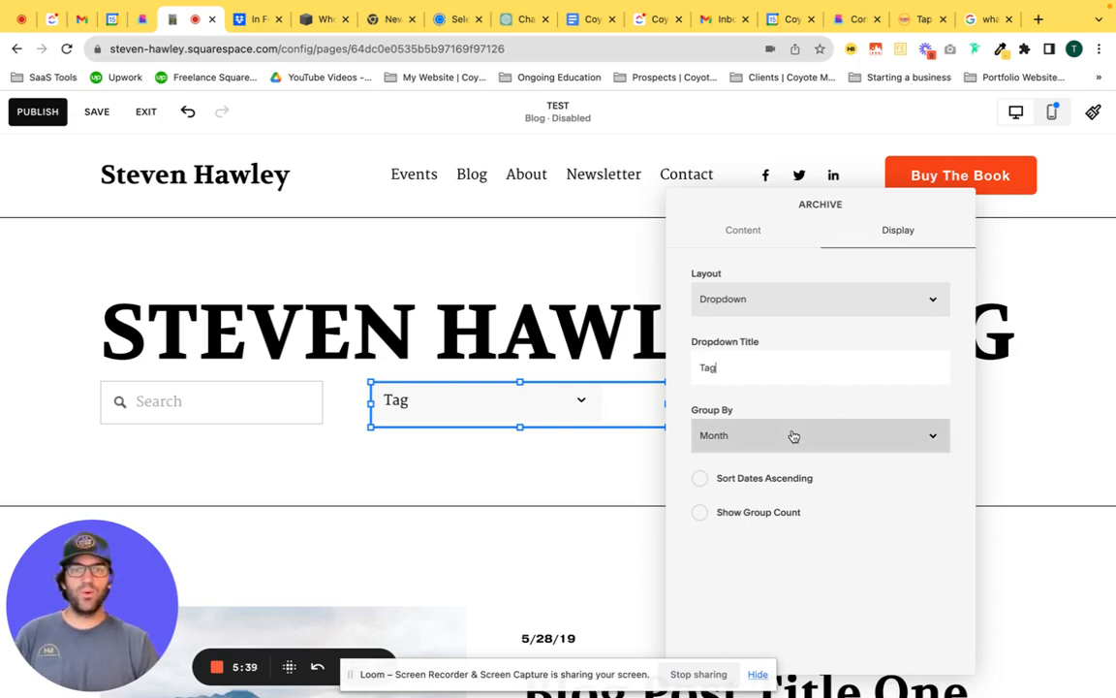
pyautogui.click(819, 435)
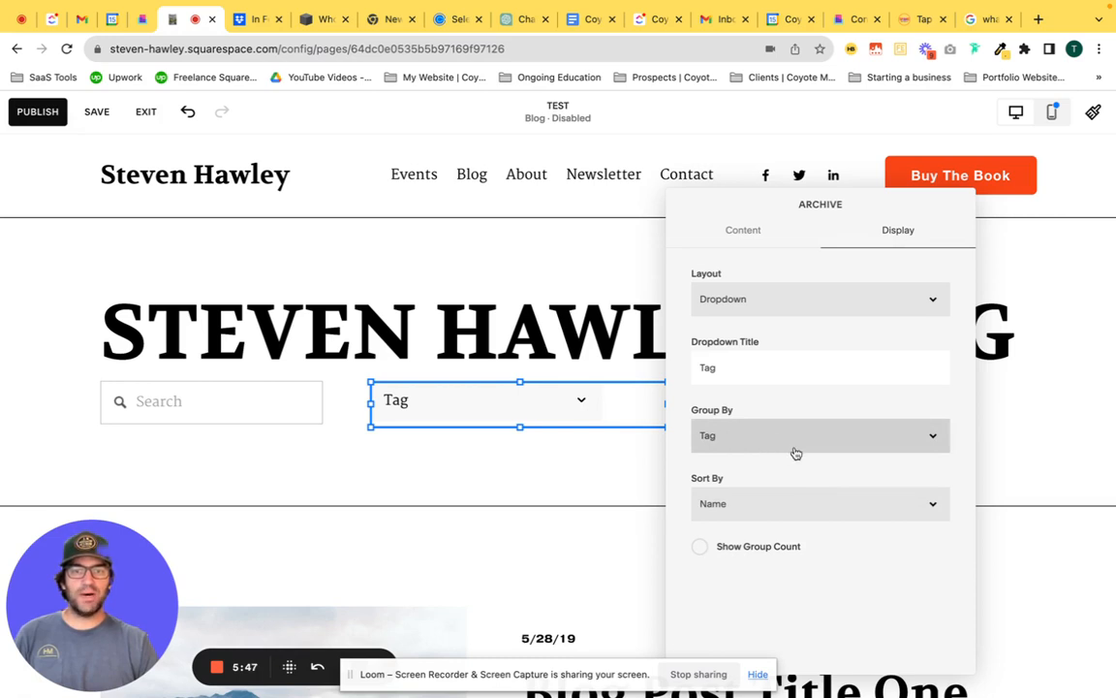
pyautogui.click(819, 503)
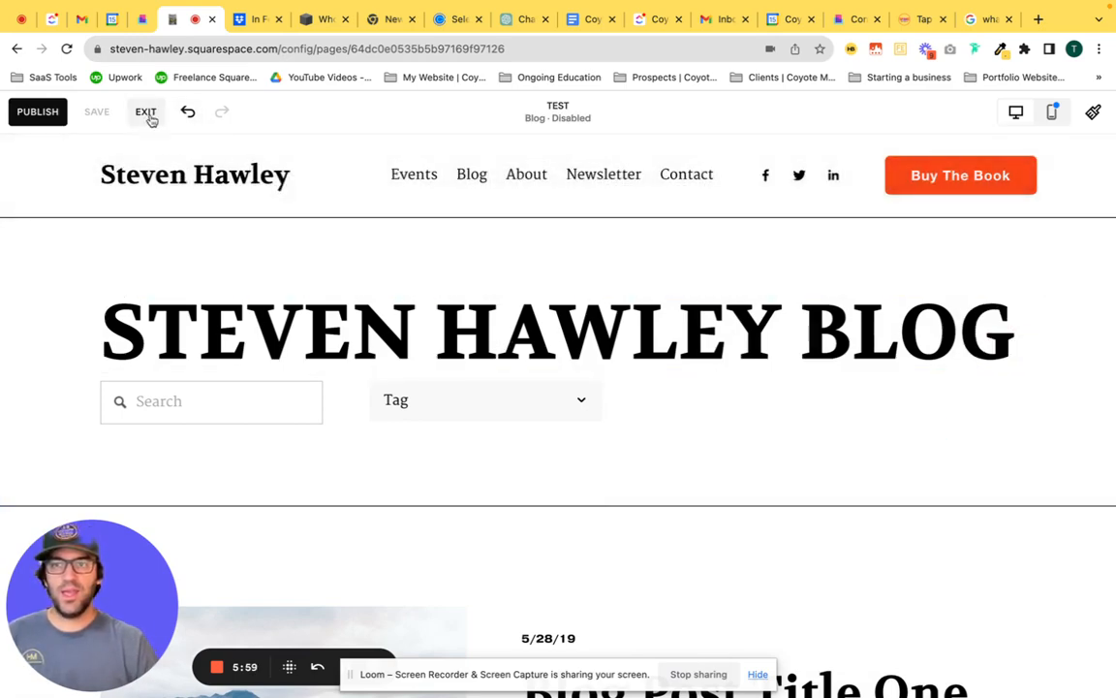
# Step: Exit the editor and search the live blog page for 'dam'
pyautogui.click(145, 111)
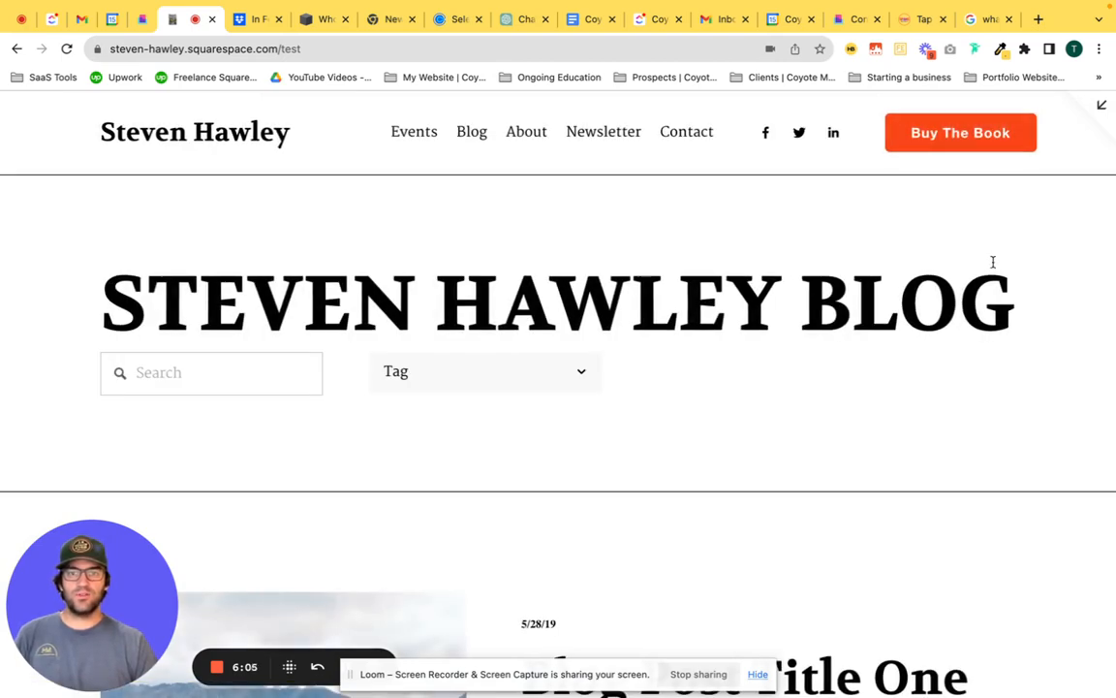
pyautogui.click(211, 373)
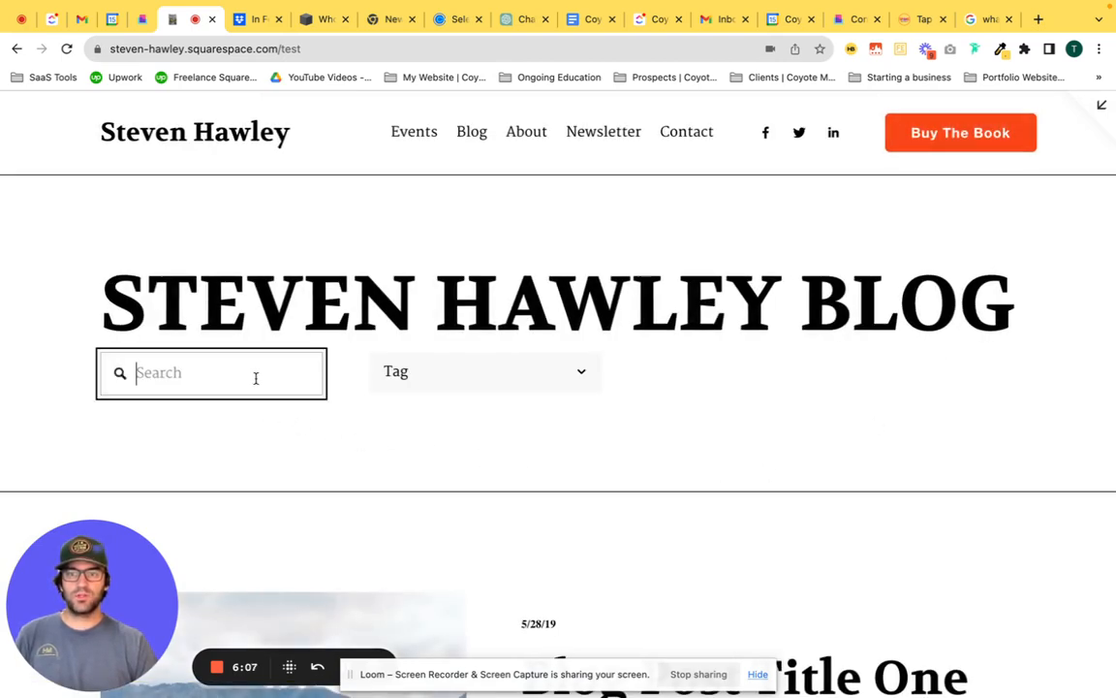
pyautogui.write('dam')
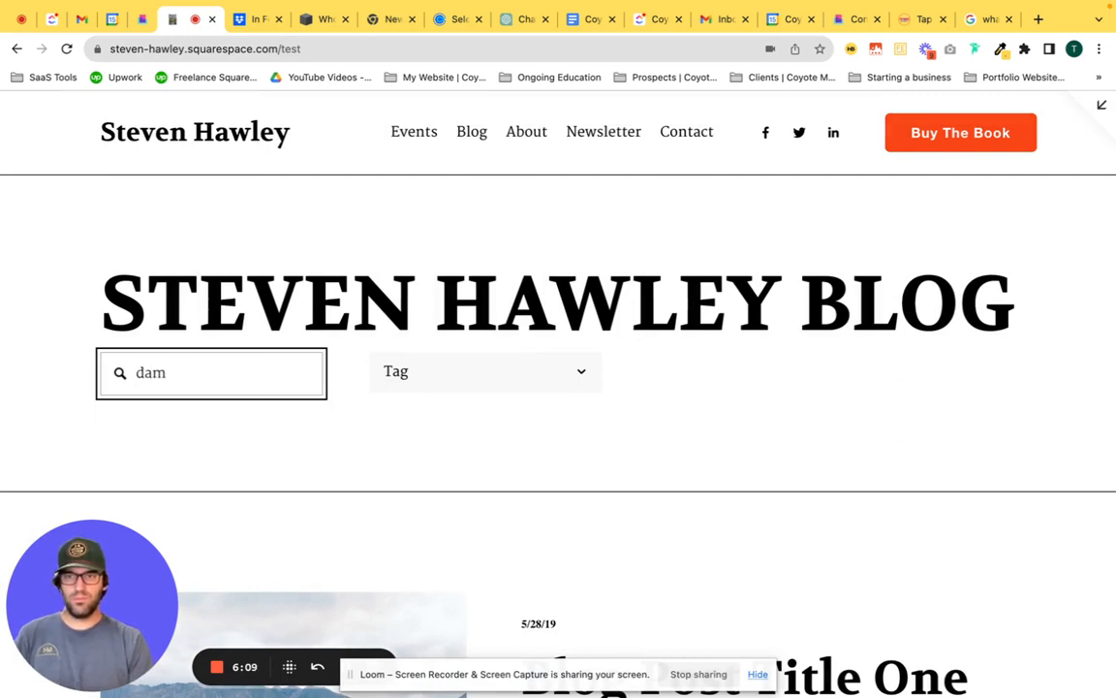
pyautogui.press('Return')
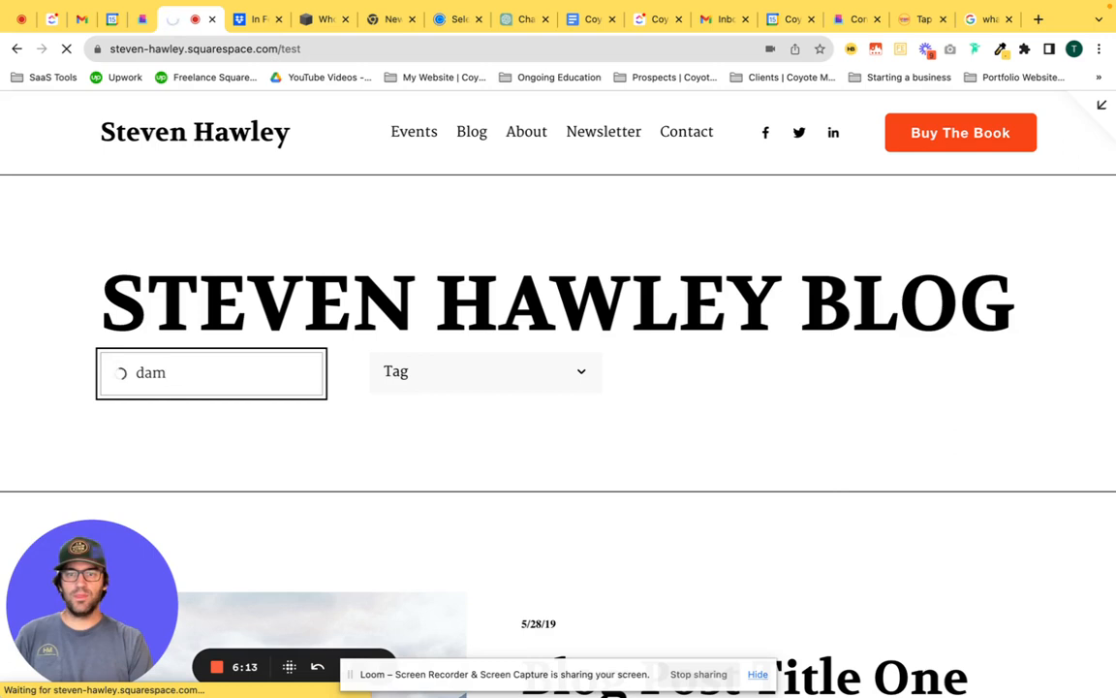
pyautogui.press('Return')
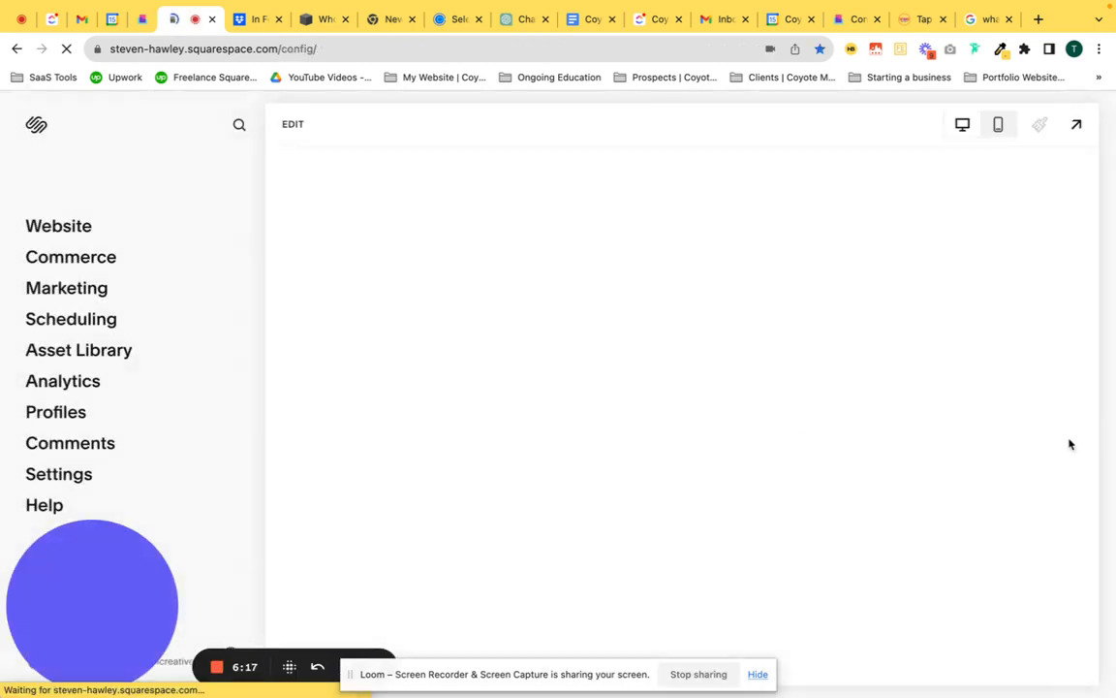
pyautogui.moveTo(1077, 124)
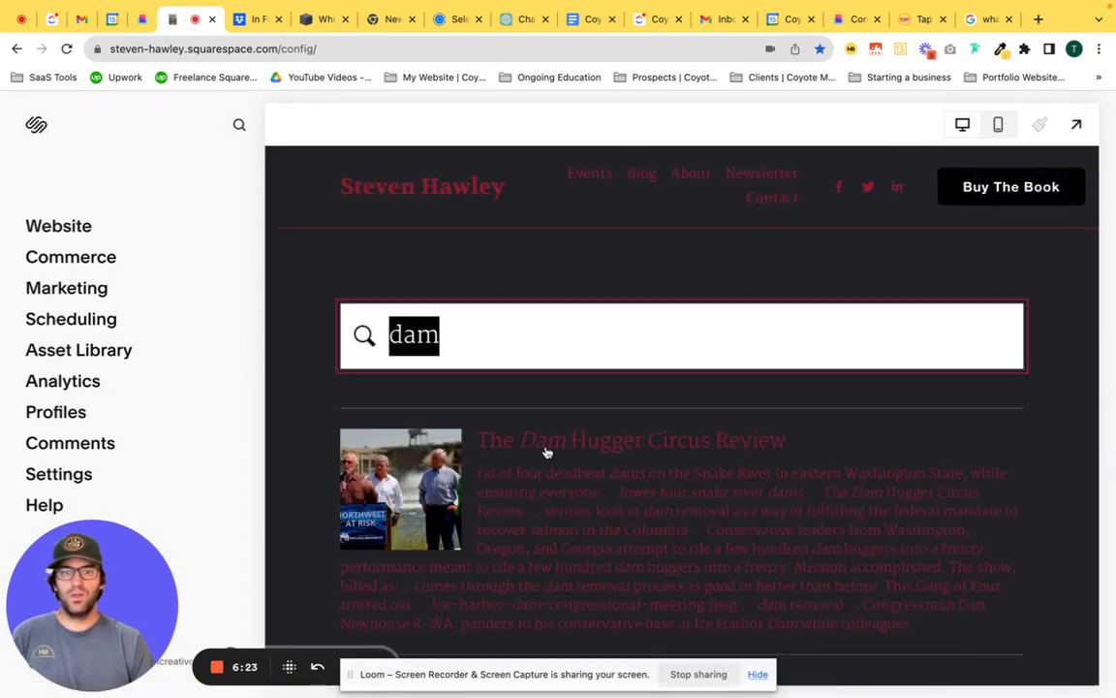
pyautogui.moveTo(513, 238)
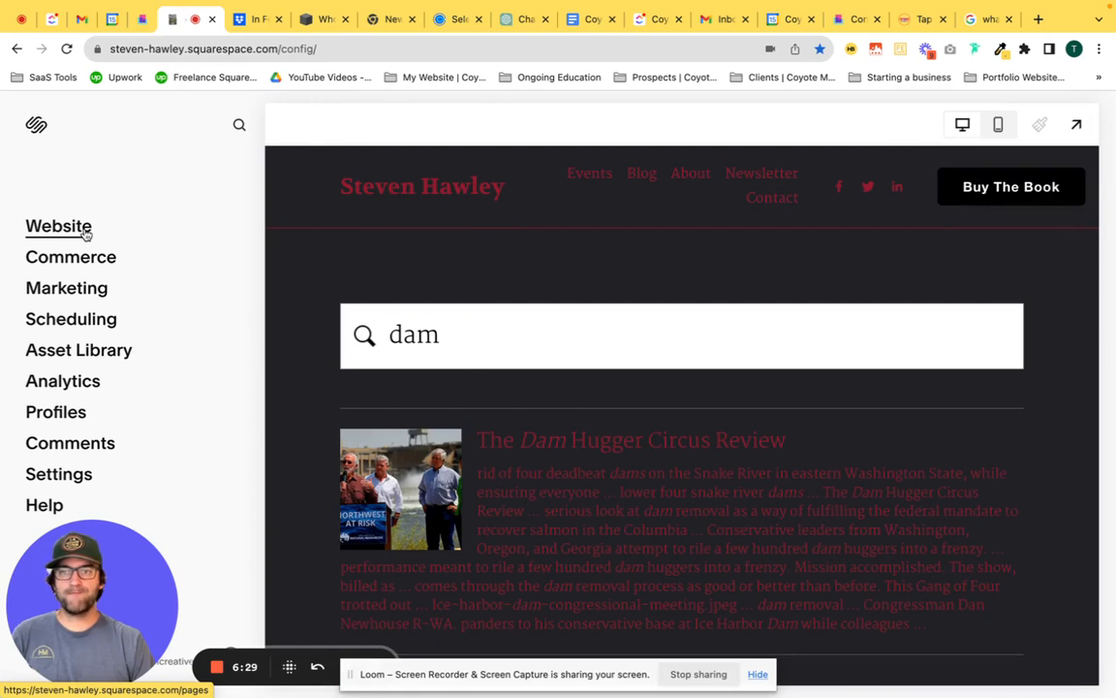
# Step: Open the TEST blog page, exit to the live view, and browse the expanded Tag dropdown
pyautogui.click(58, 226)
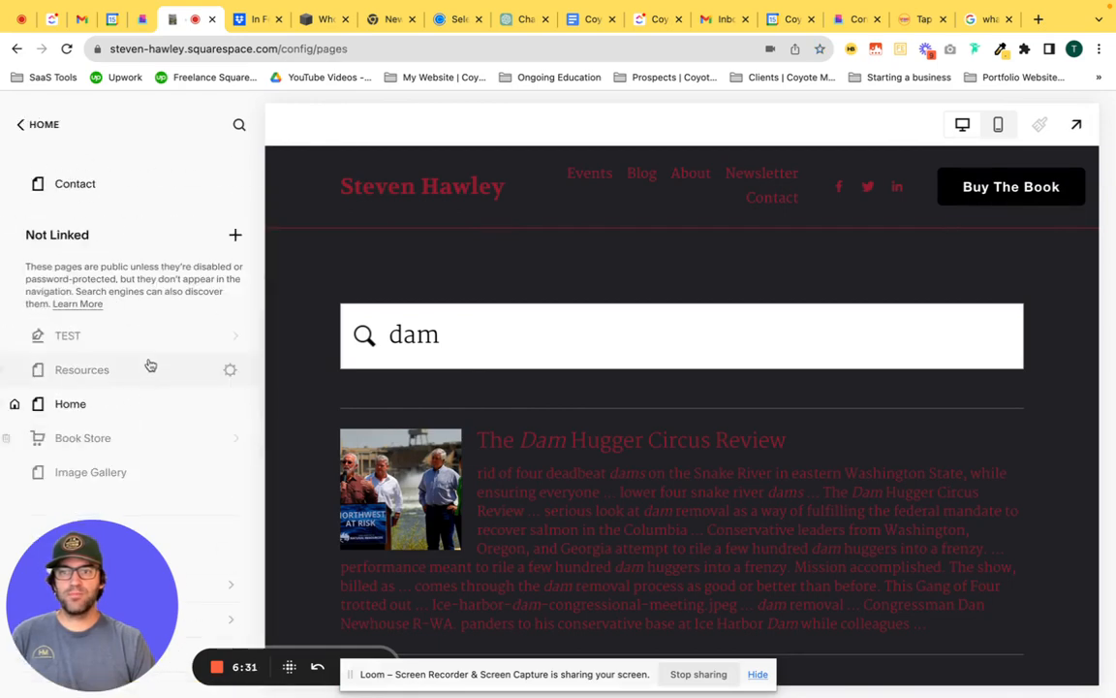
pyautogui.click(68, 335)
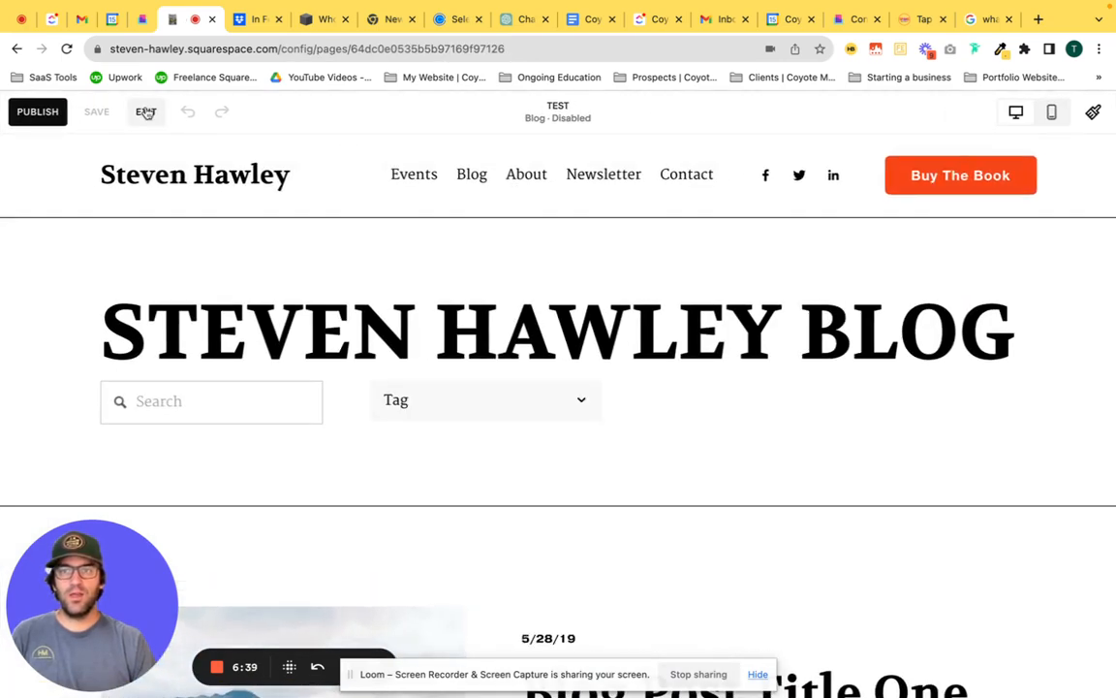
pyautogui.click(146, 112)
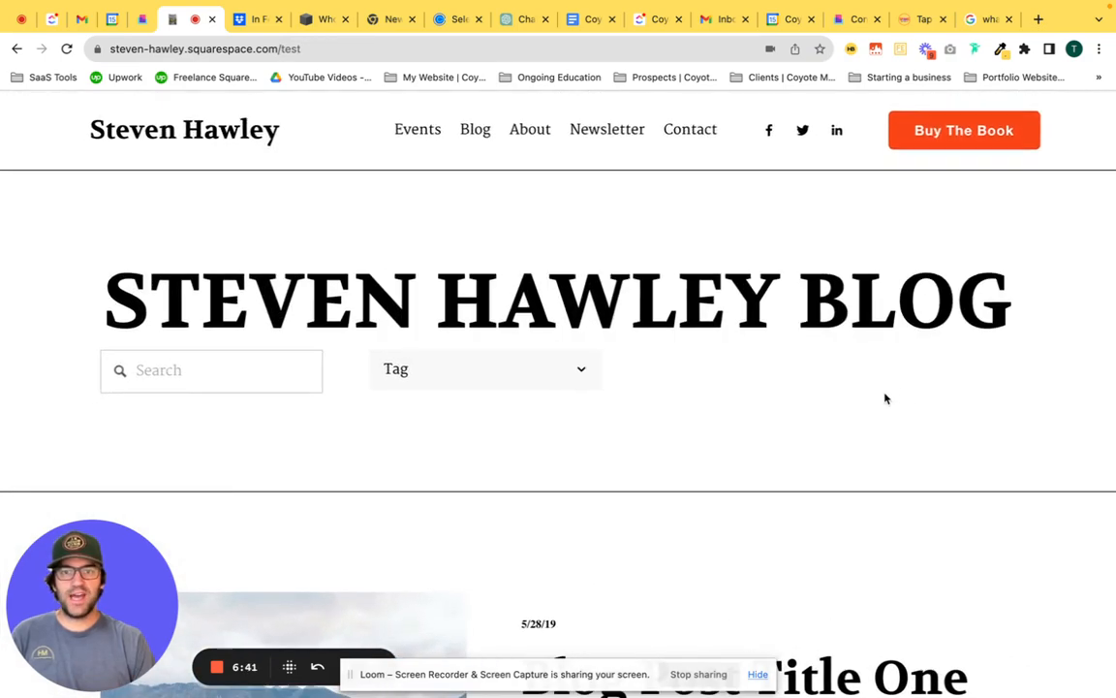
pyautogui.click(485, 368)
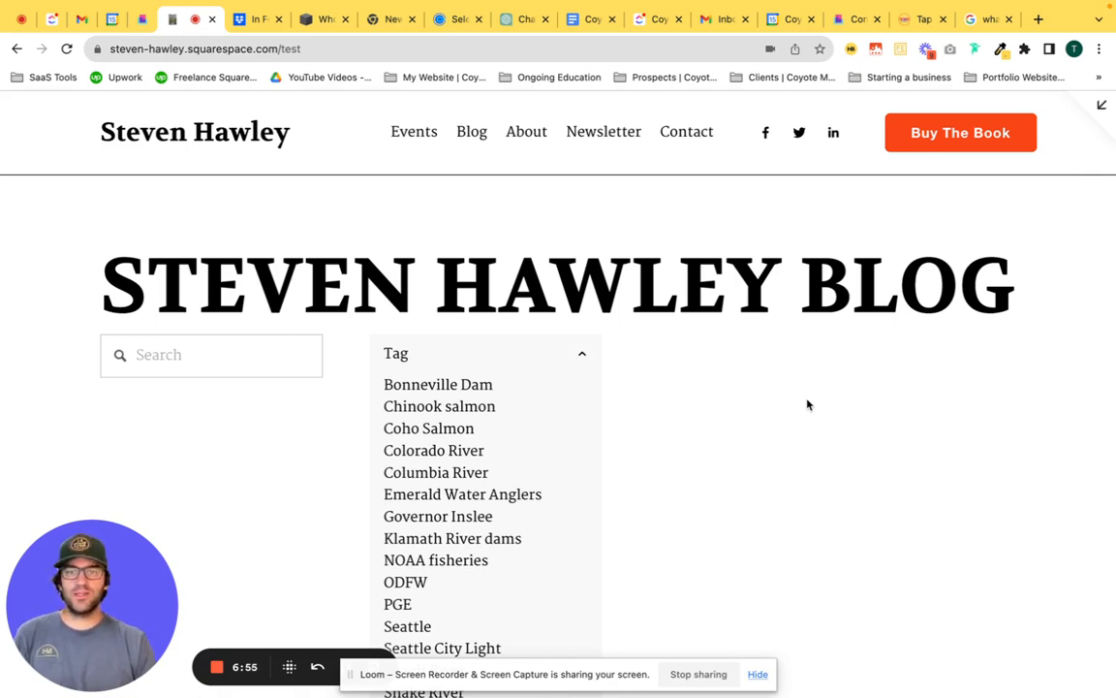
pyautogui.moveTo(799, 446)
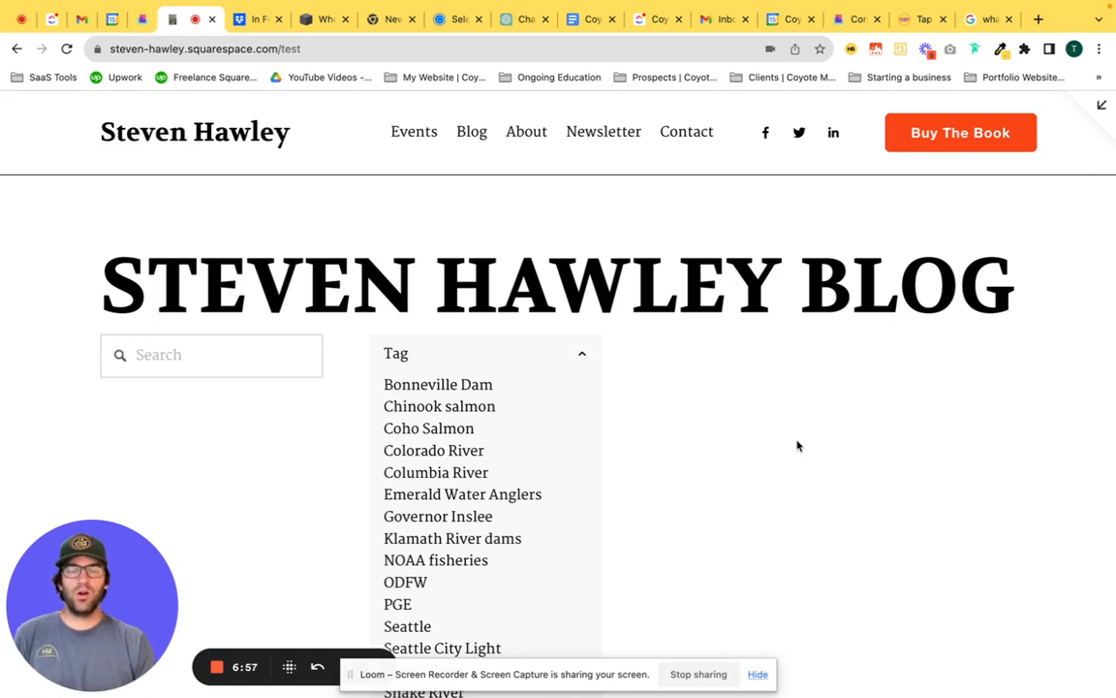
pyautogui.moveTo(414, 411)
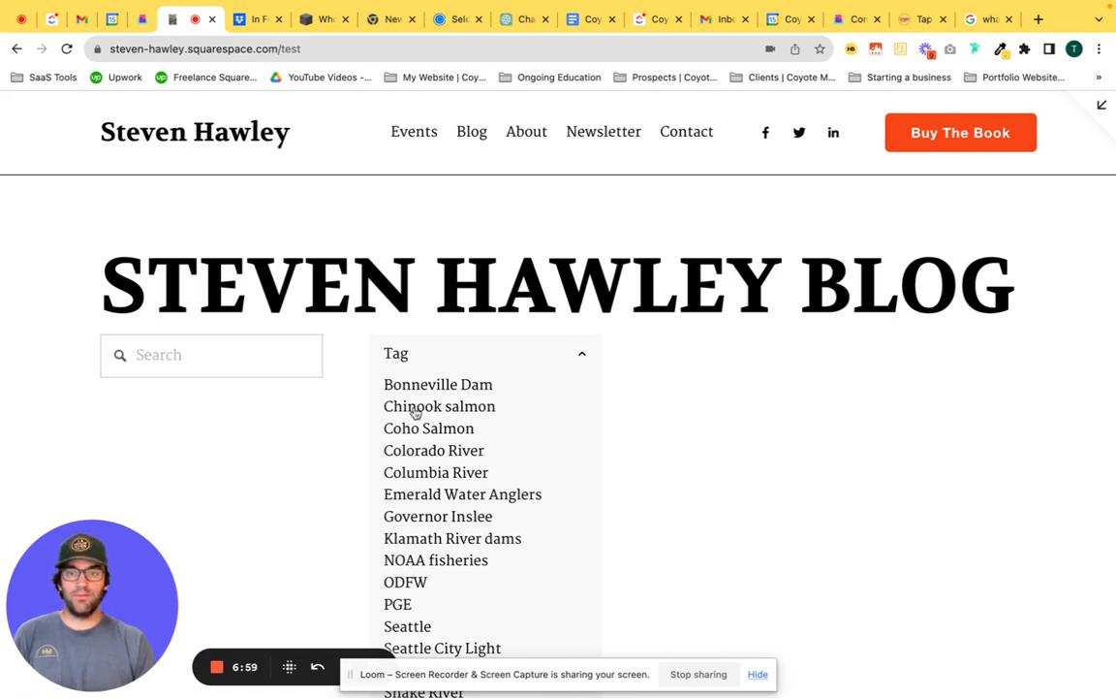
pyautogui.moveTo(438, 393)
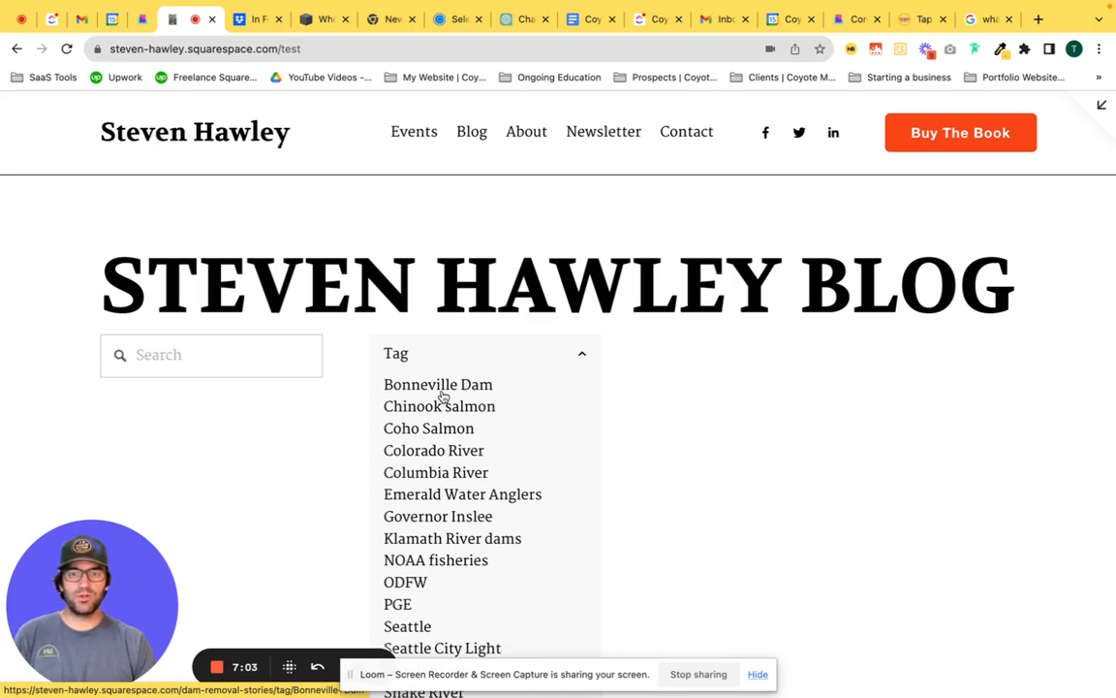
pyautogui.moveTo(451, 390)
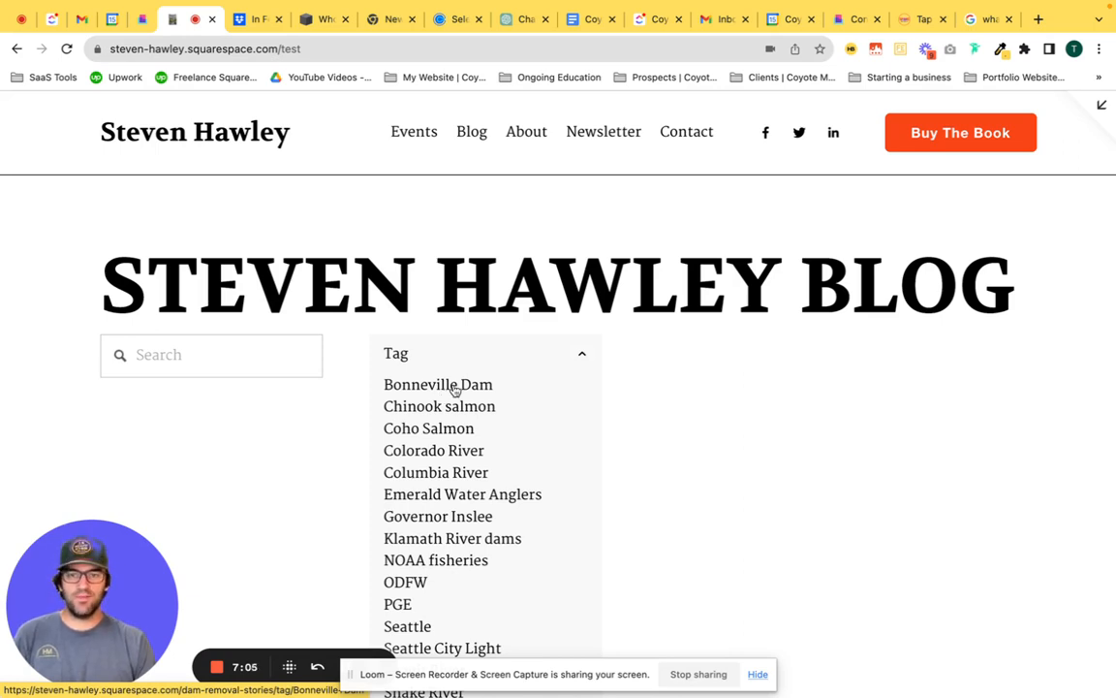
pyautogui.scroll(-3)
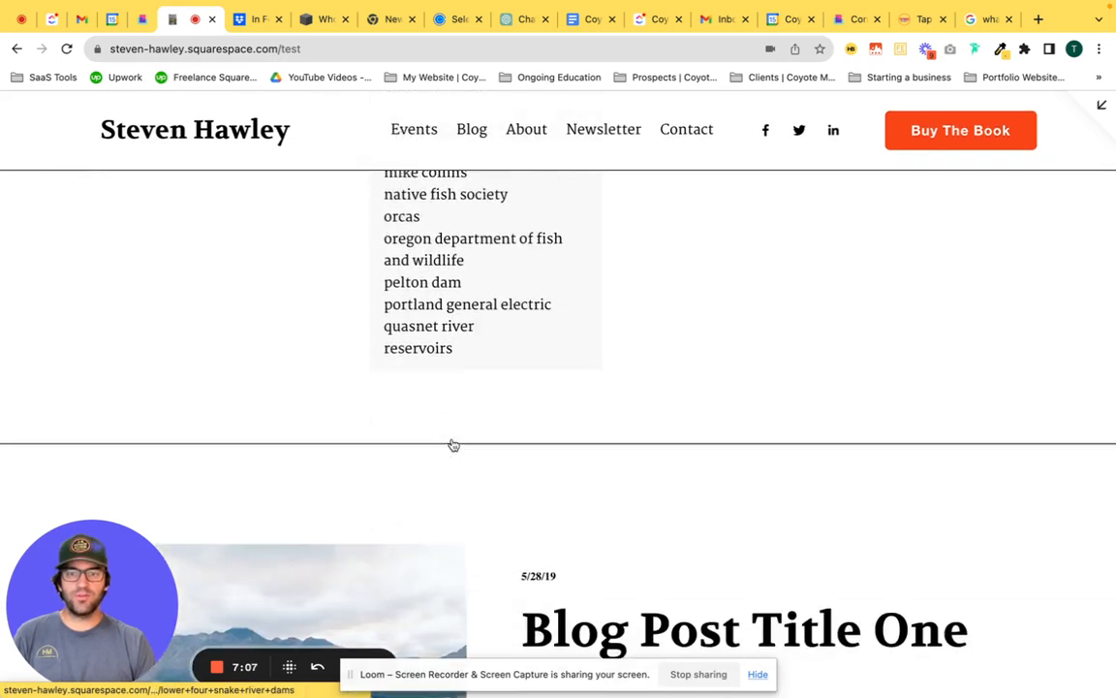
pyautogui.scroll(3)
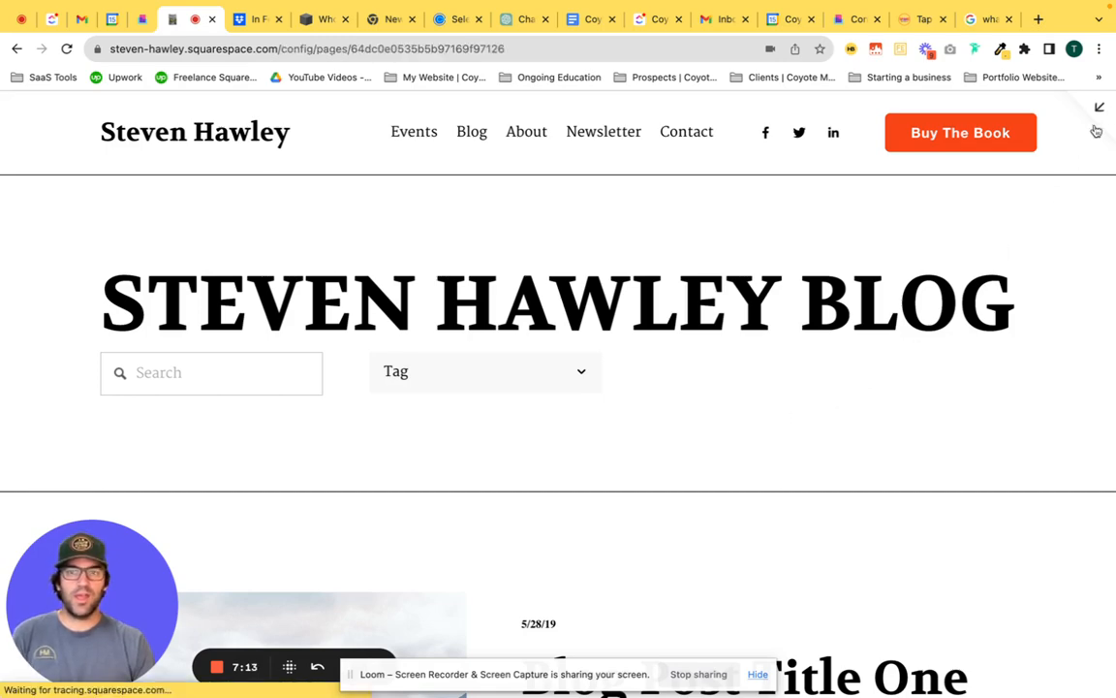
# Step: Duplicate the Tag archive dropdown and drag the copy toward the row's right edge
pyautogui.click(1100, 107)
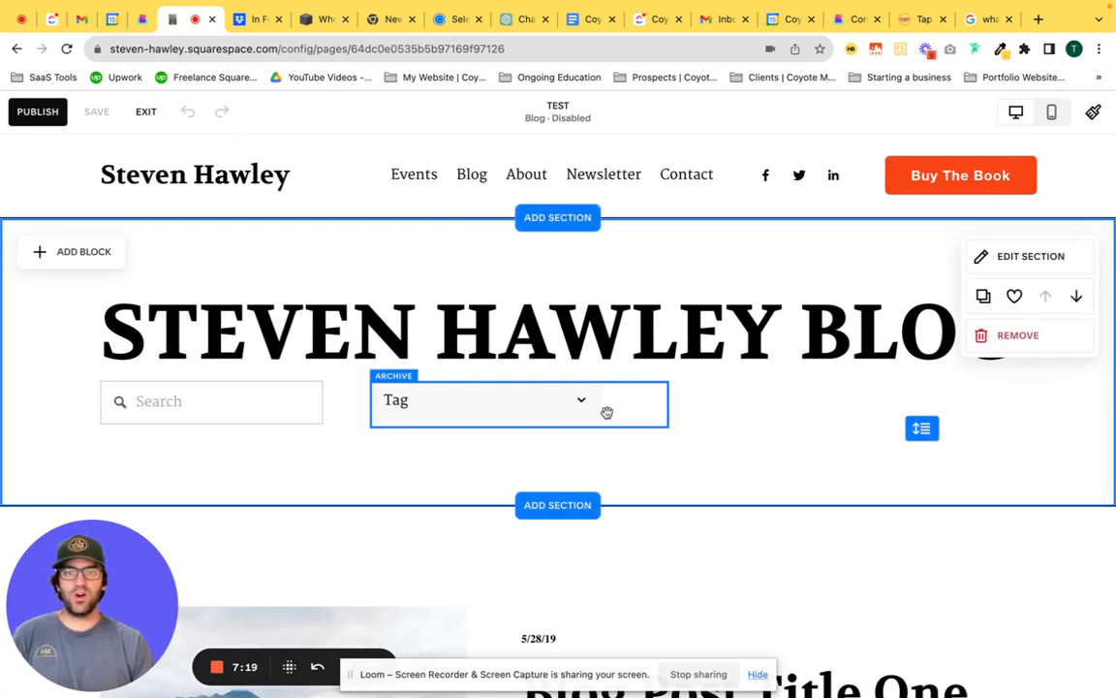
pyautogui.click(518, 404)
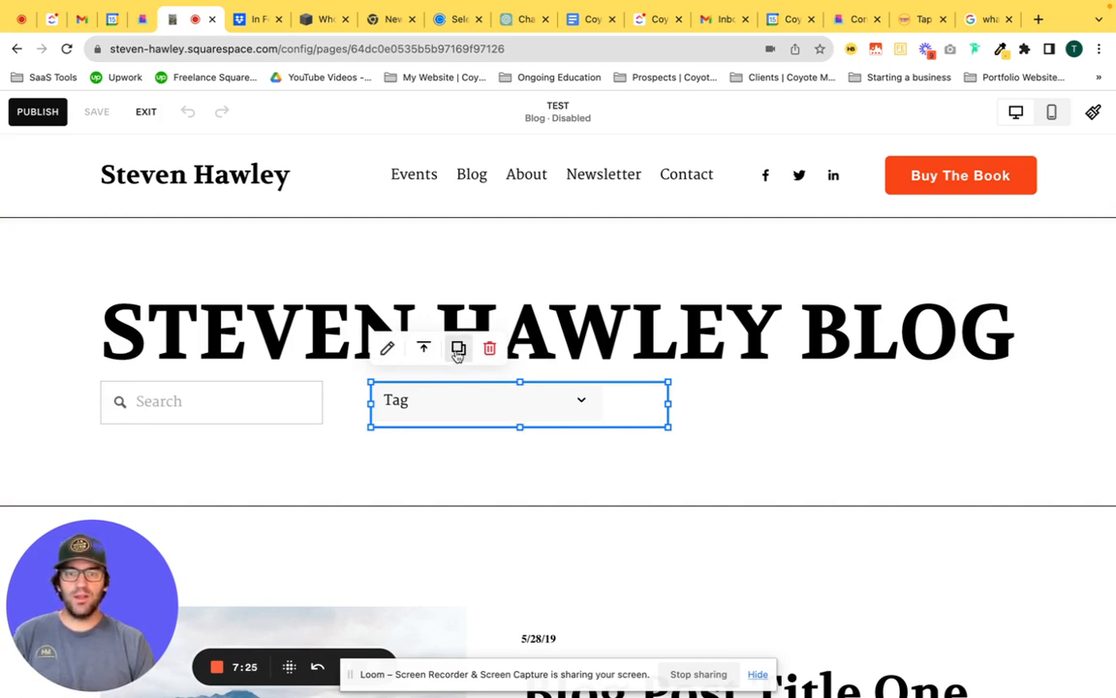
pyautogui.moveTo(458, 349)
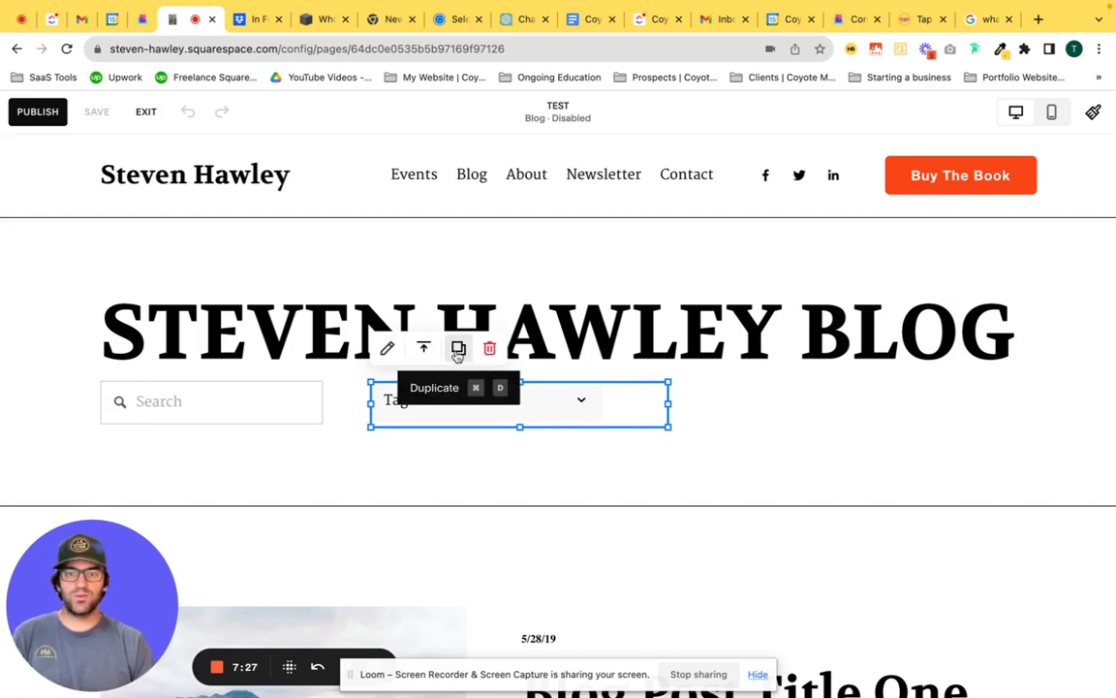
pyautogui.click(459, 349)
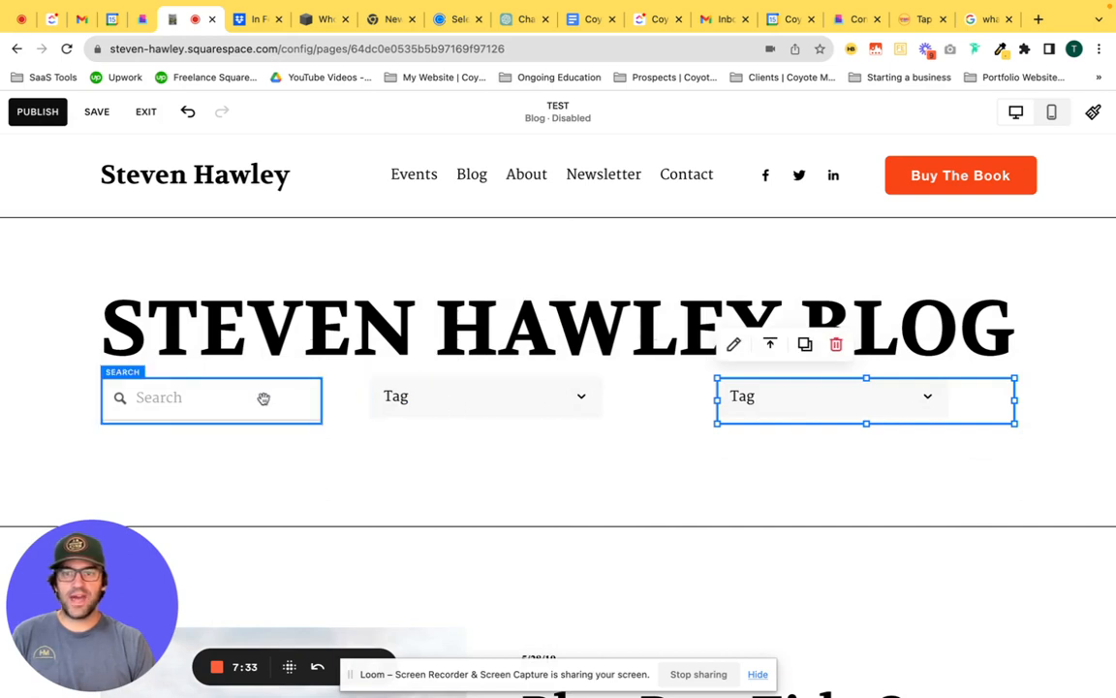
pyautogui.click(484, 395)
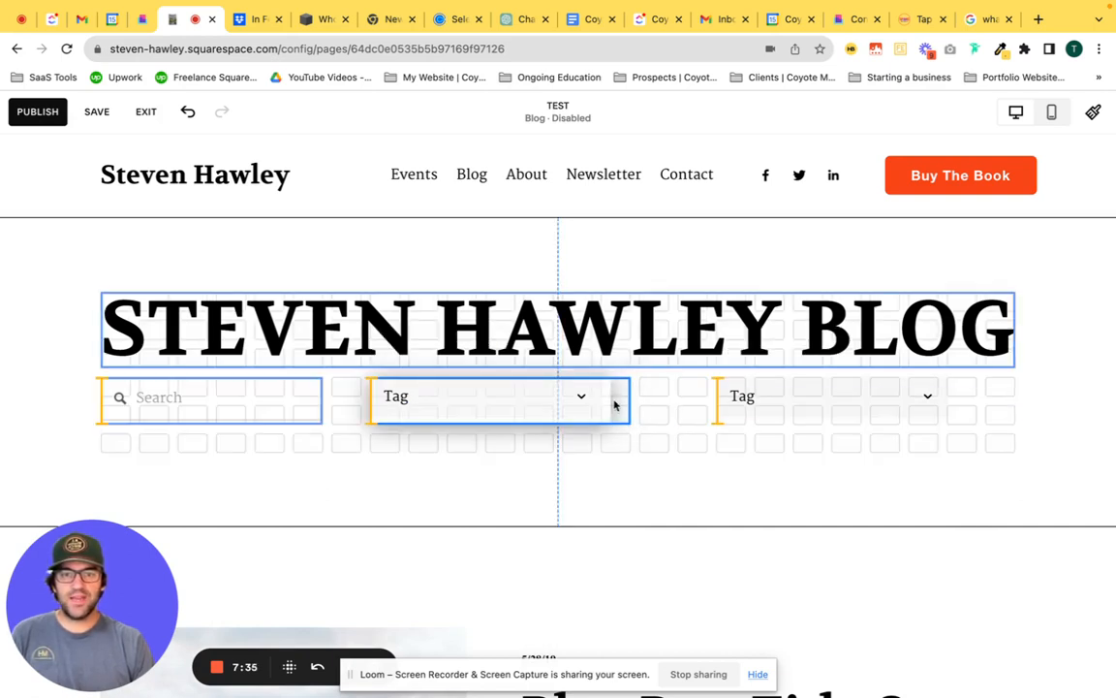
pyautogui.click(831, 395)
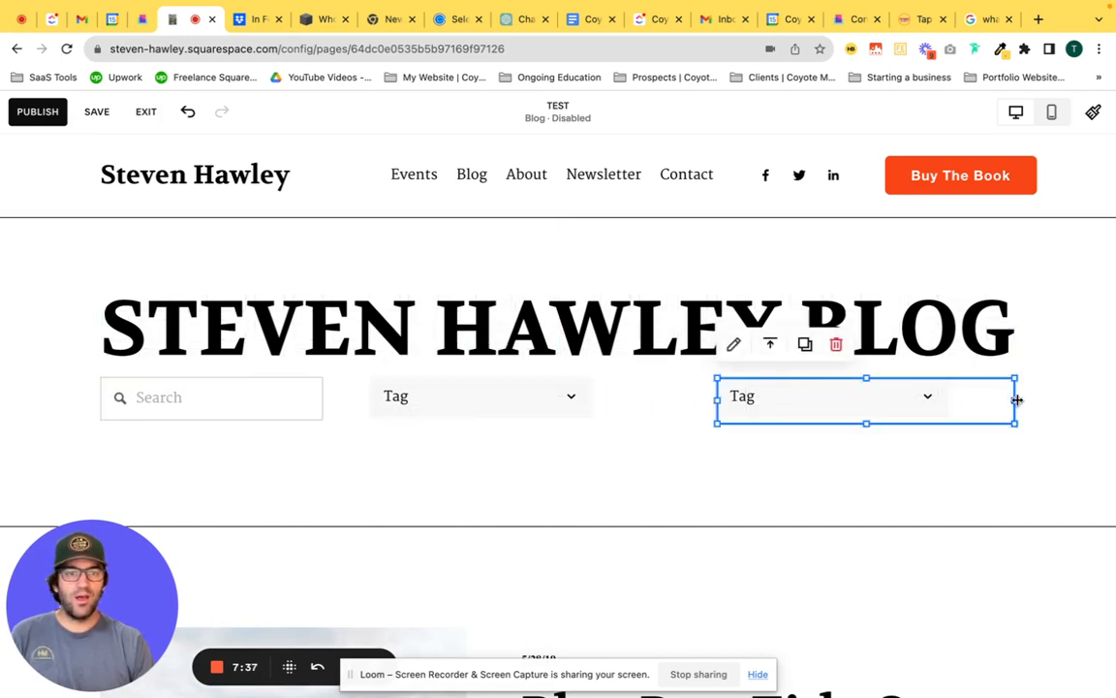
pyautogui.moveTo(1014, 401); pyautogui.dragTo(937, 401)
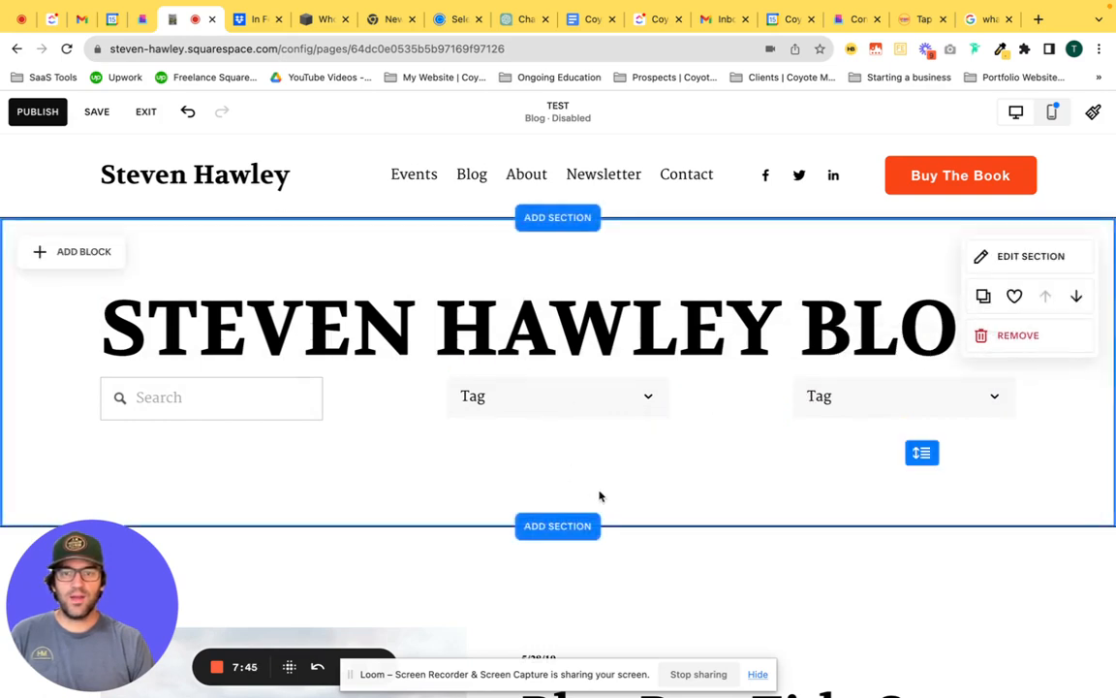
pyautogui.moveTo(829, 439)
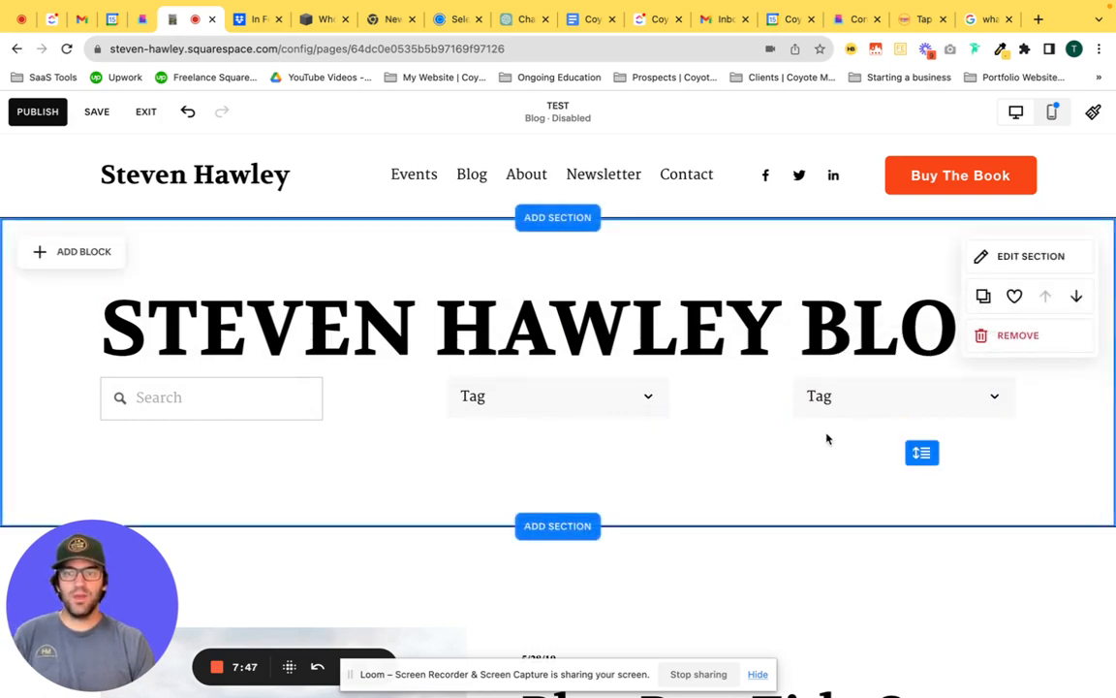
pyautogui.moveTo(547, 439)
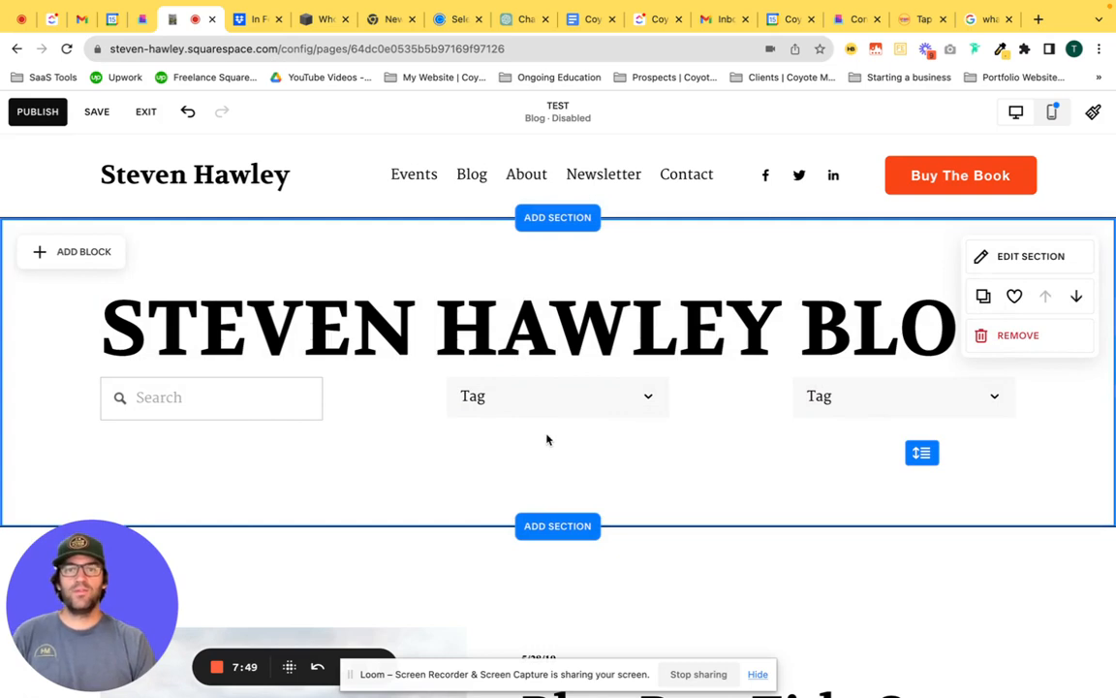
pyautogui.moveTo(566, 465)
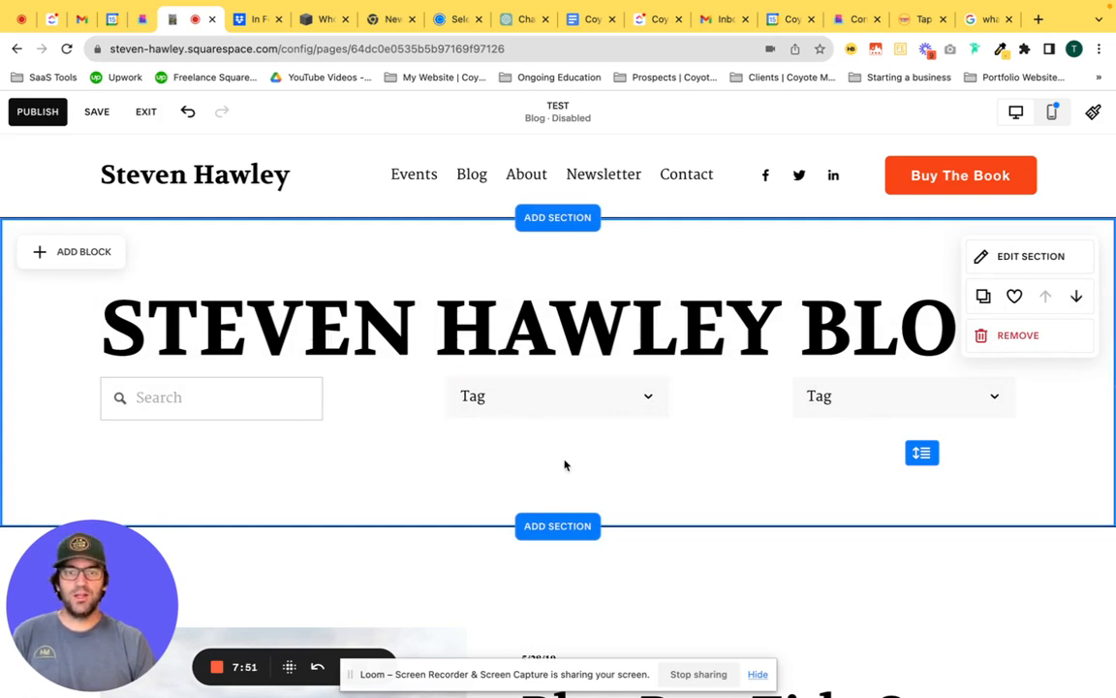
pyautogui.moveTo(821, 478)
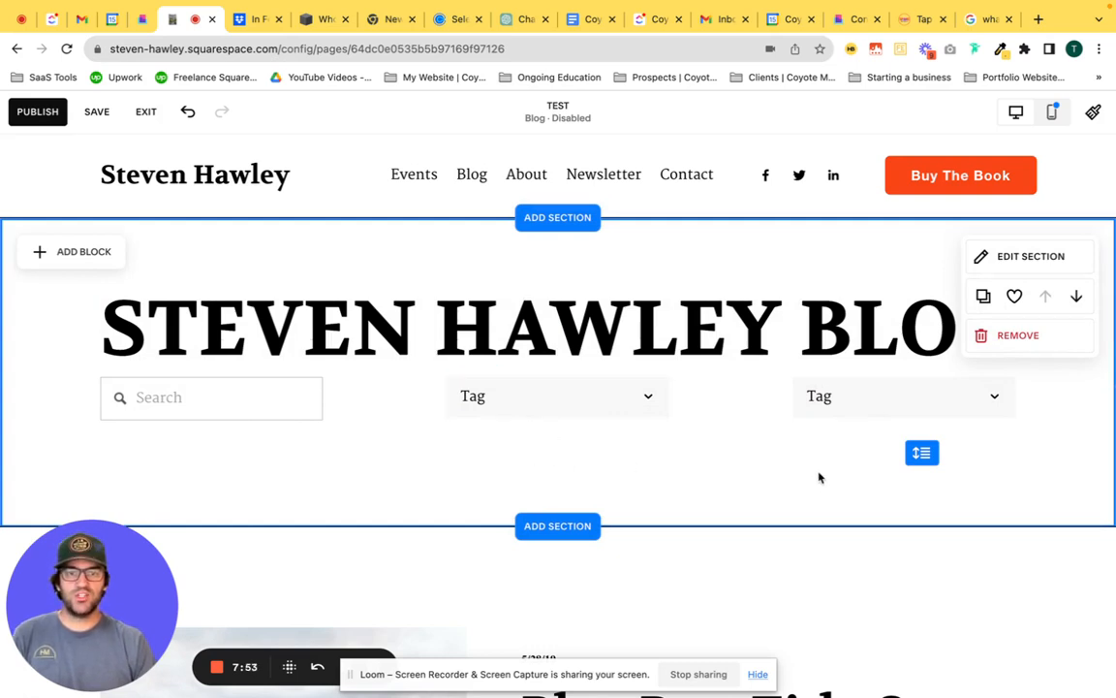
pyautogui.moveTo(824, 492)
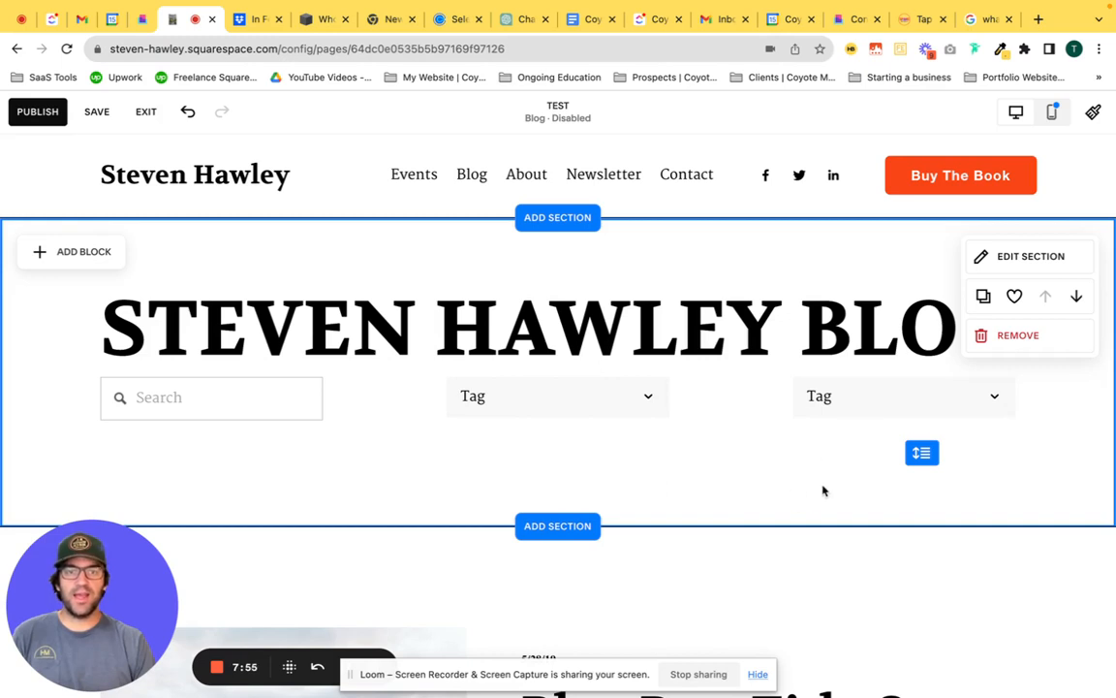
# Step: Retitle the duplicated dropdown 'Categories' in its Display settings and open the Group By choices
pyautogui.click(903, 395)
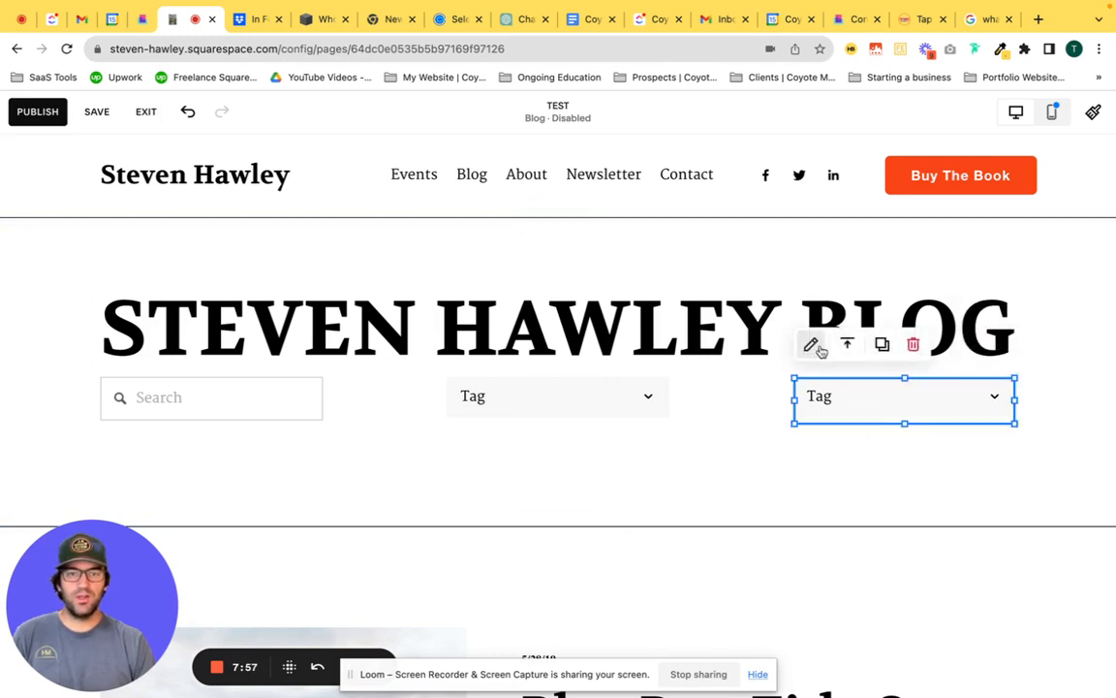
pyautogui.click(812, 344)
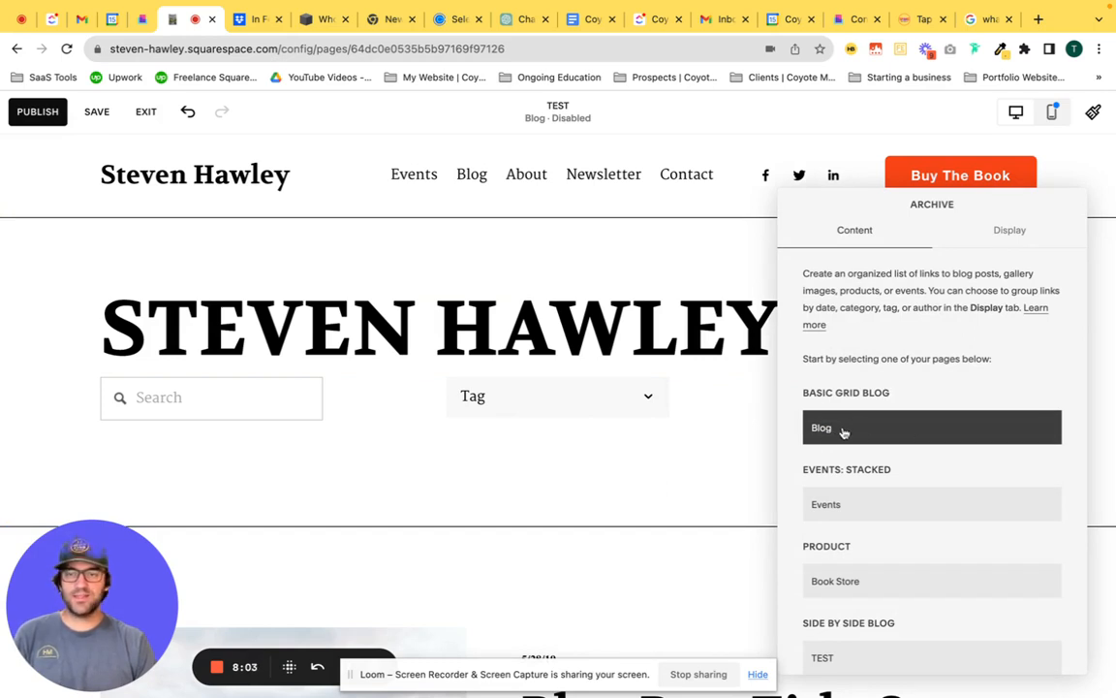
pyautogui.moveTo(844, 441)
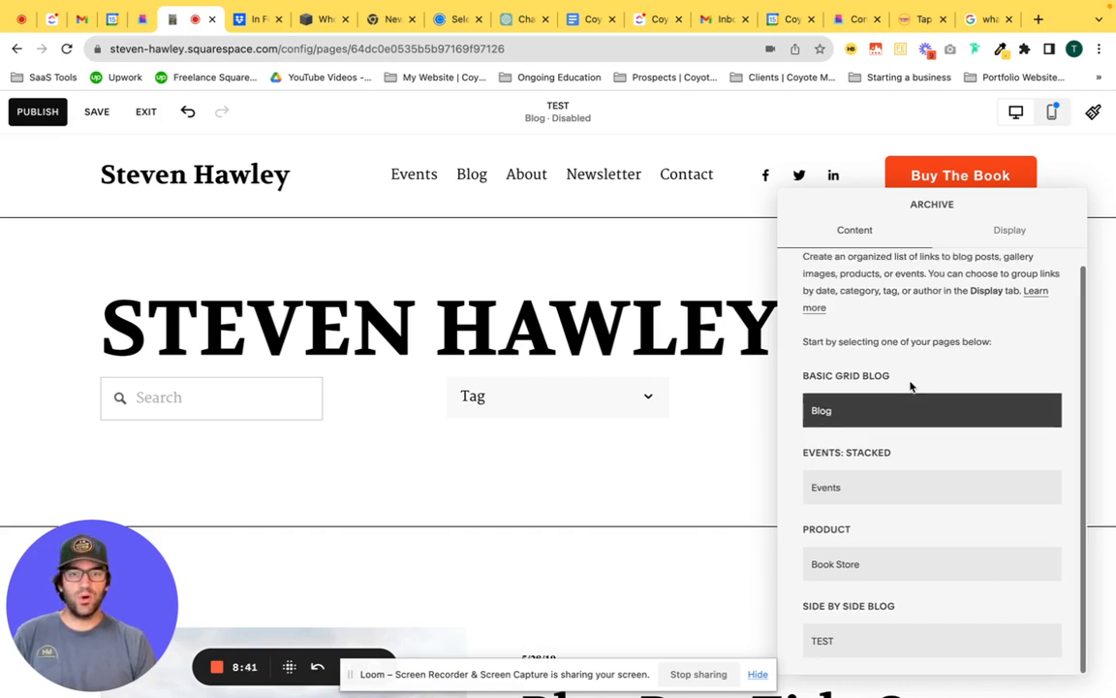
pyautogui.click(1010, 230)
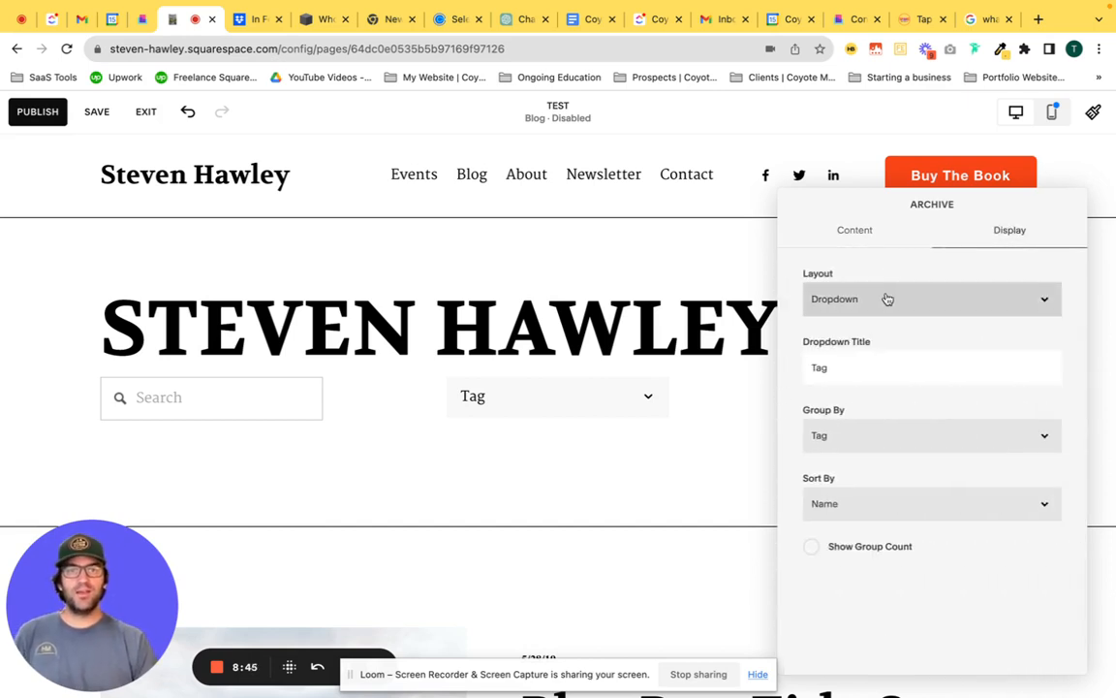
pyautogui.click(930, 298)
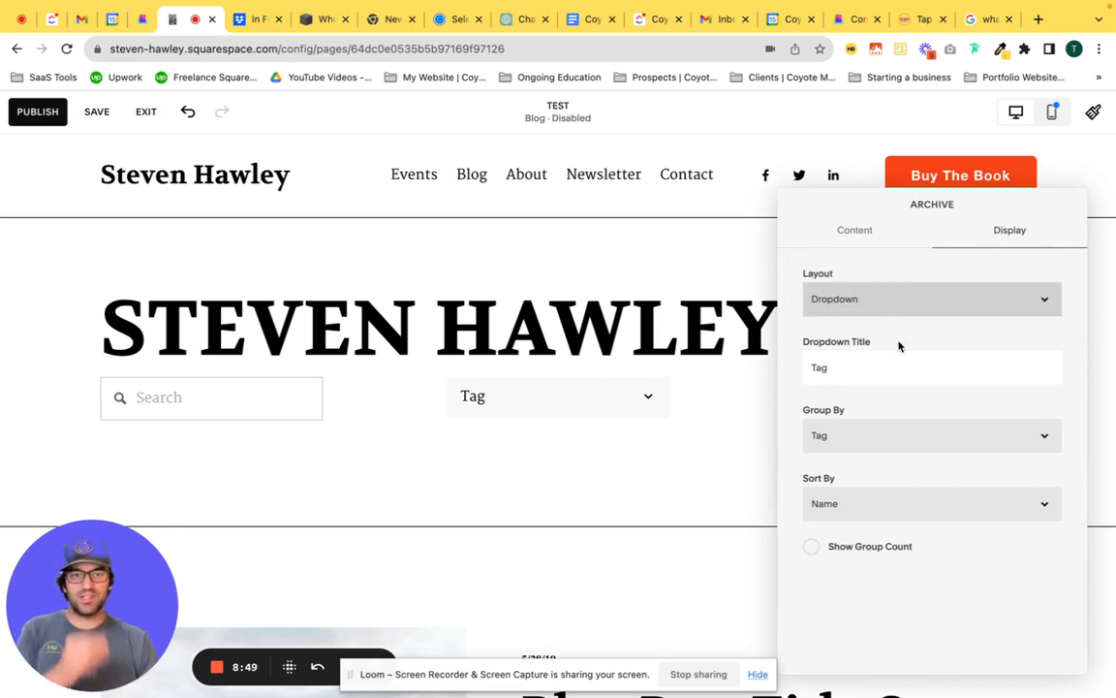
pyautogui.click(922, 368)
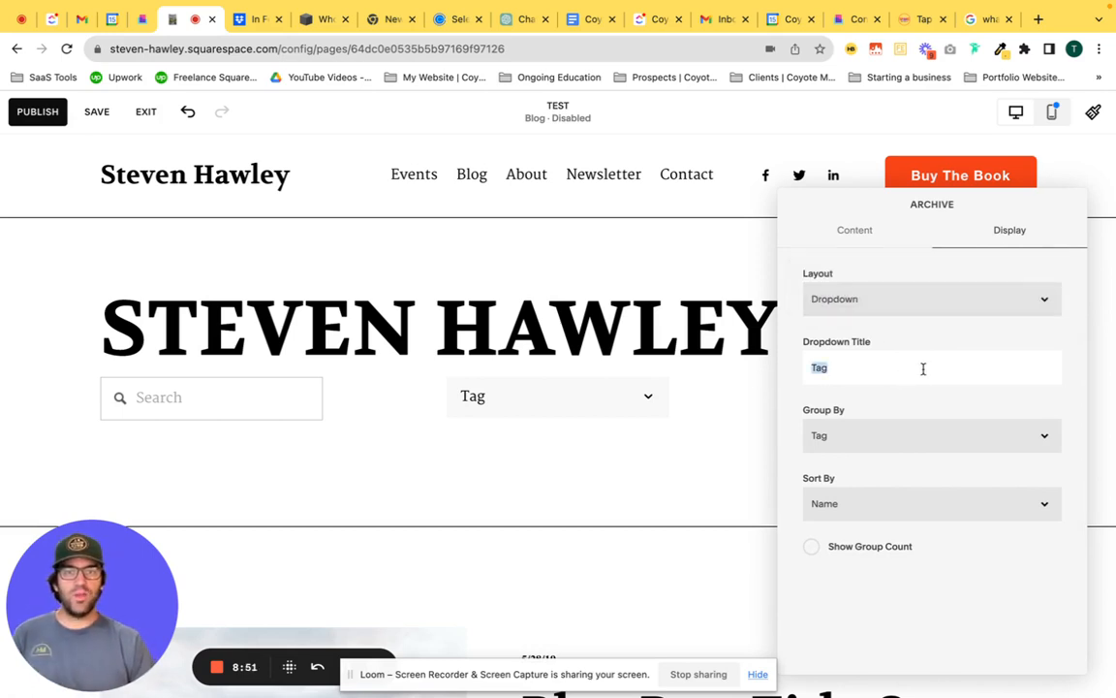
pyautogui.write('Categ')
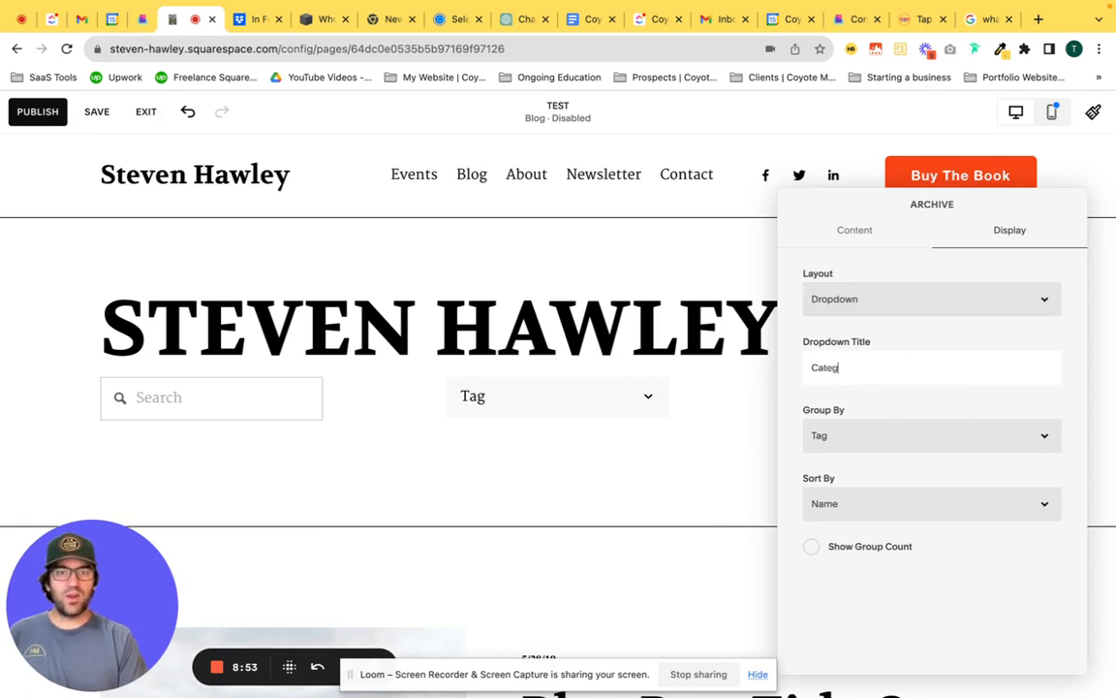
pyautogui.write('ories')
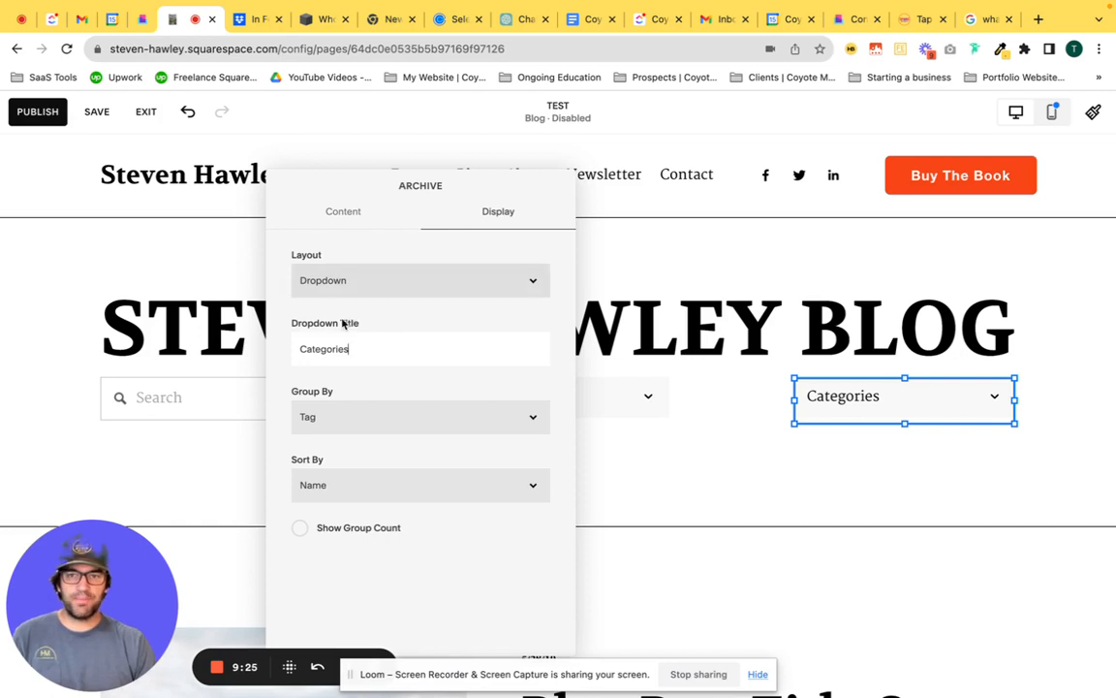
pyautogui.moveTo(329, 415)
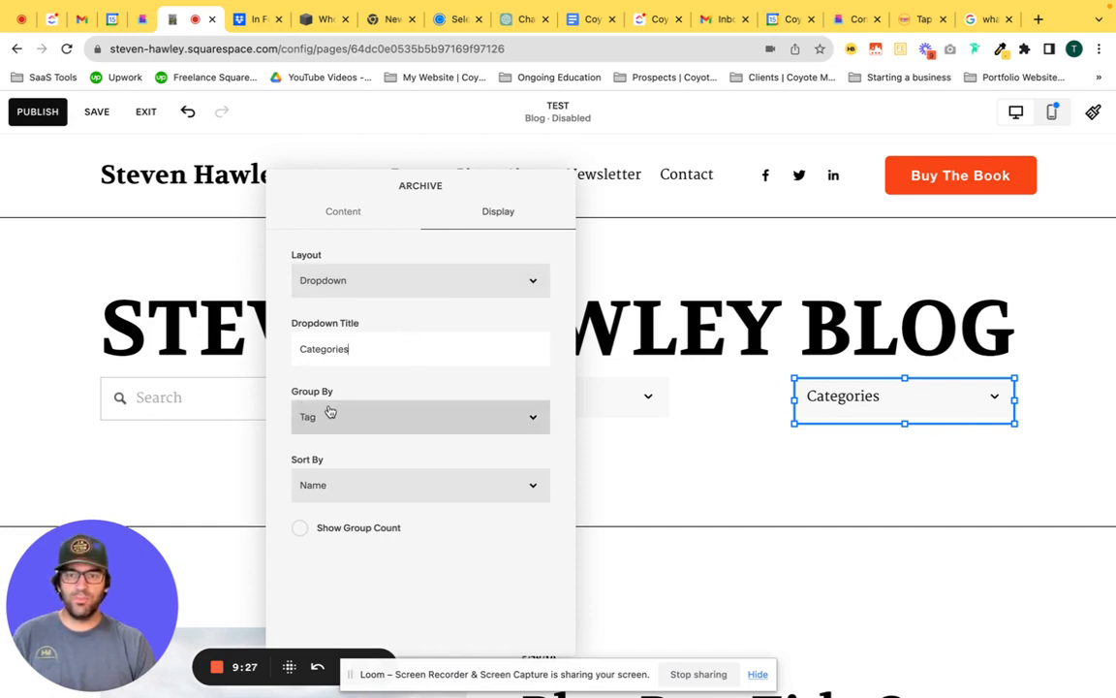
pyautogui.click(419, 417)
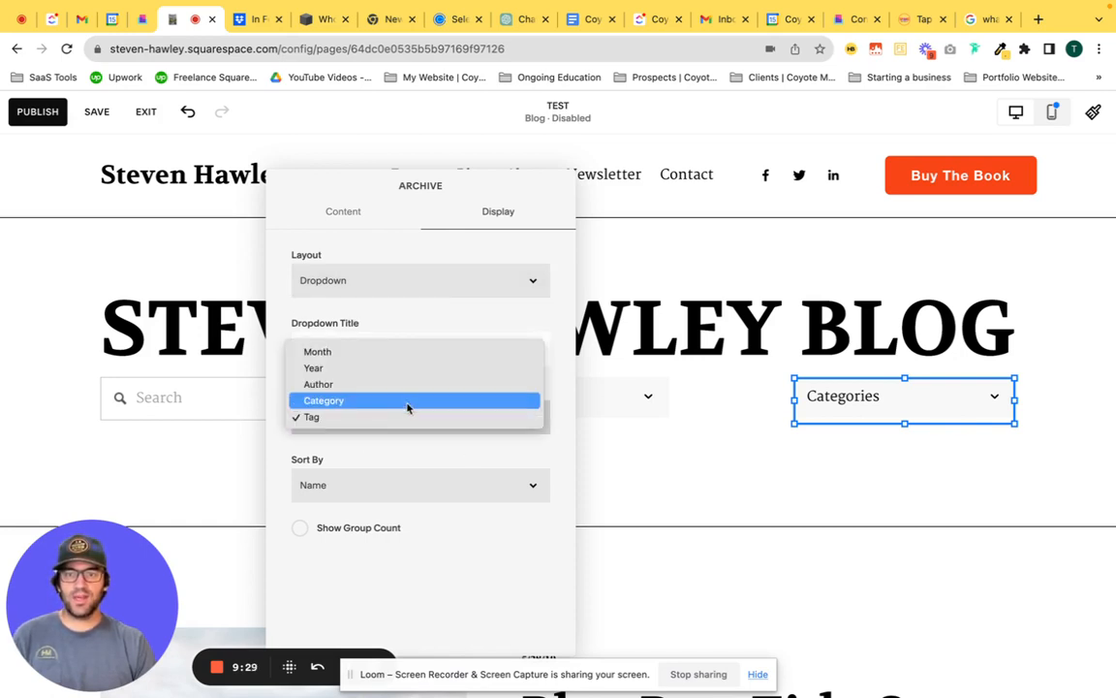